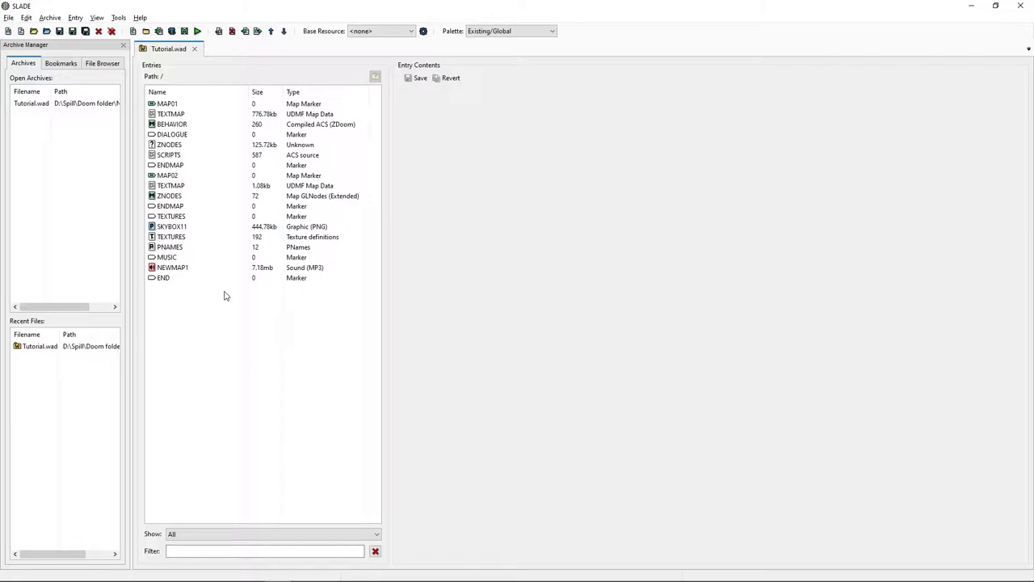
Open SLADE's Archive > Import Files dialog for Tutorial.wad
click(172, 267)
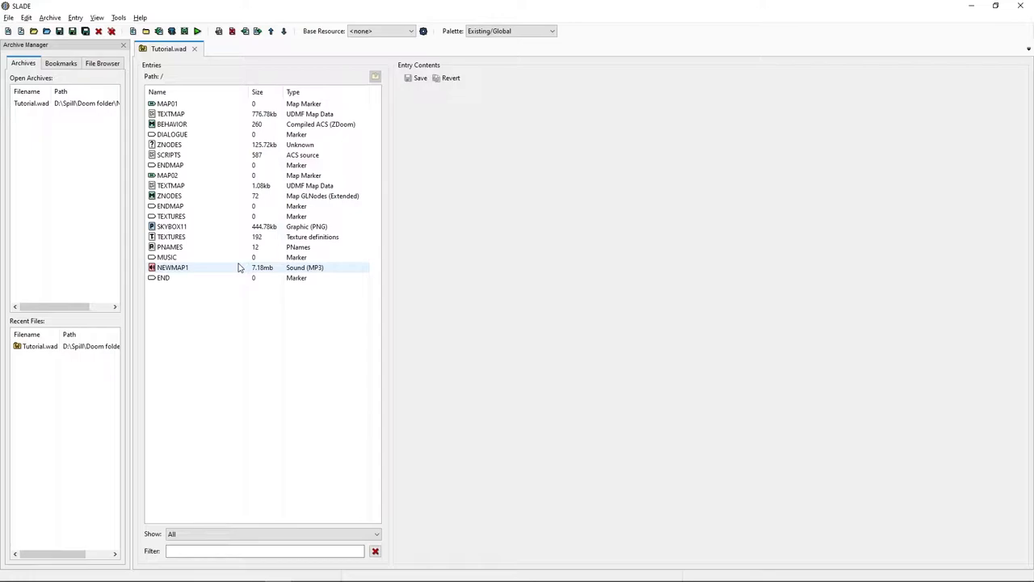
click(166, 302)
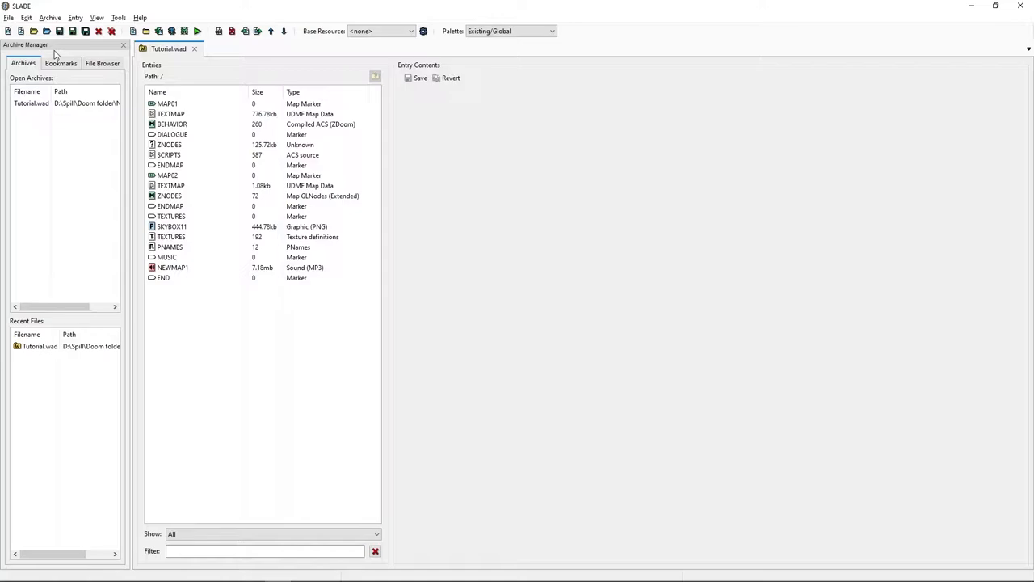
click(49, 17)
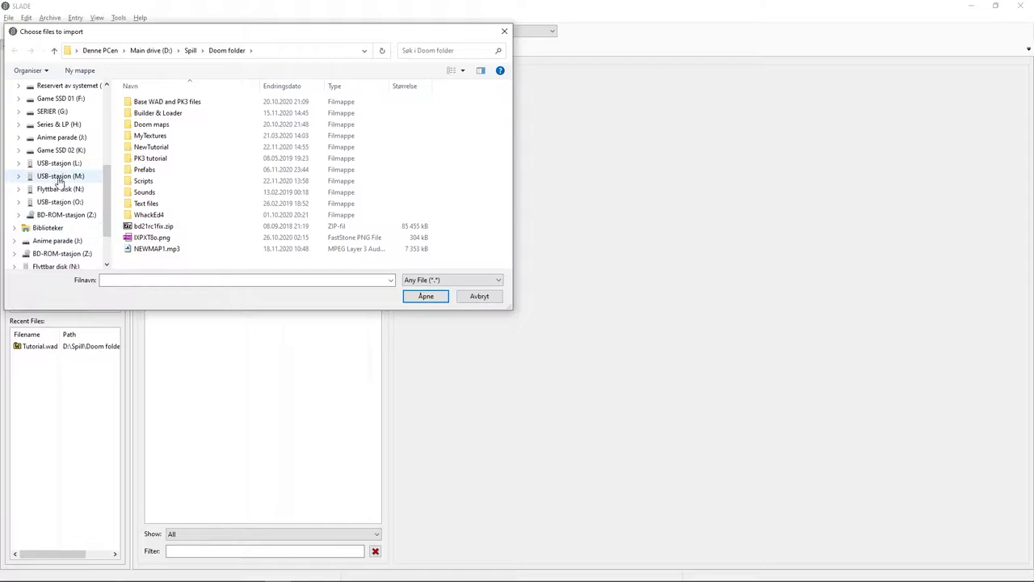
Import Arched-door.png from H:\Recordings\Ultimate doom builder tutorials into the archive
click(58, 124)
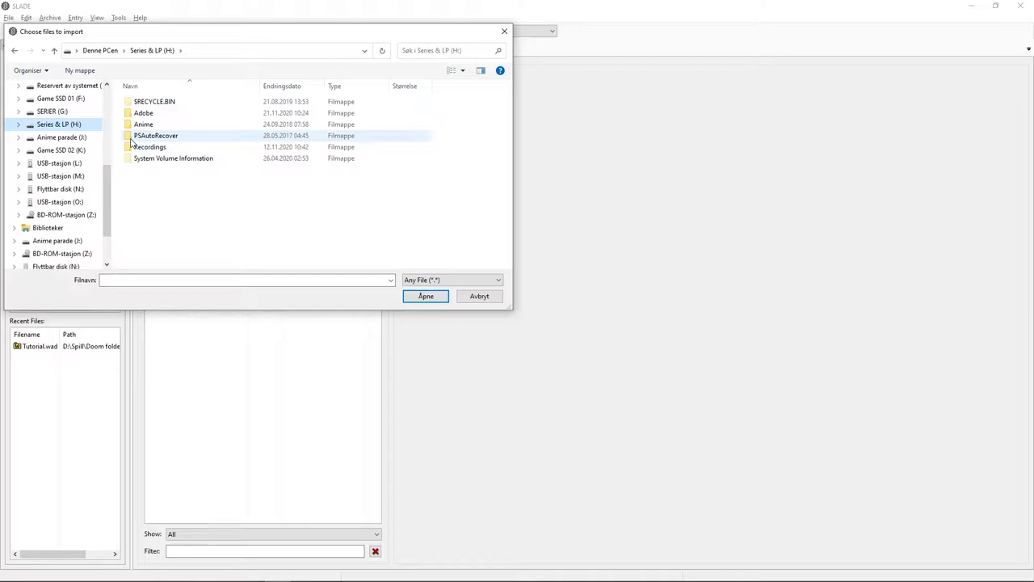
double_click(150, 147)
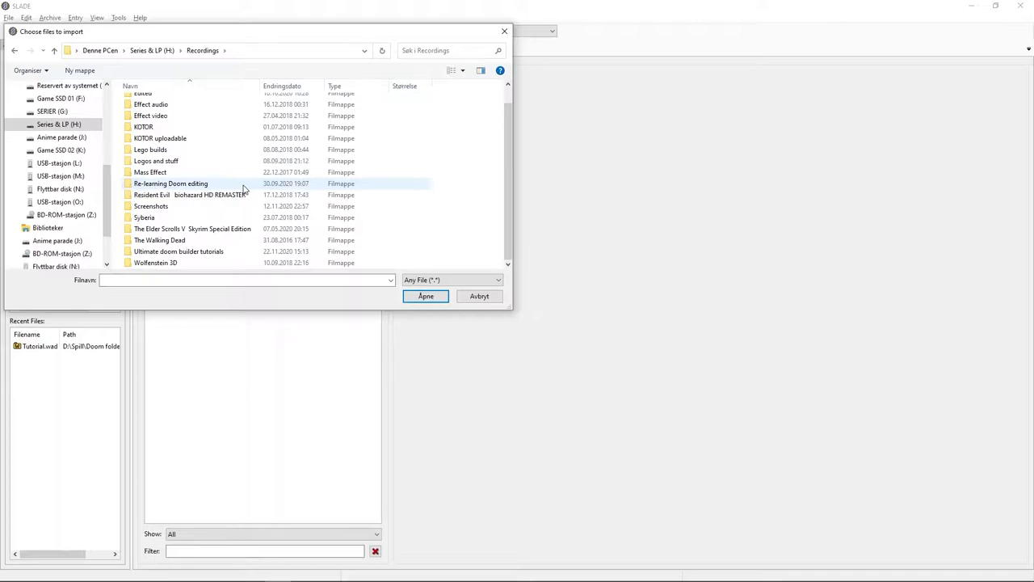
double_click(178, 251)
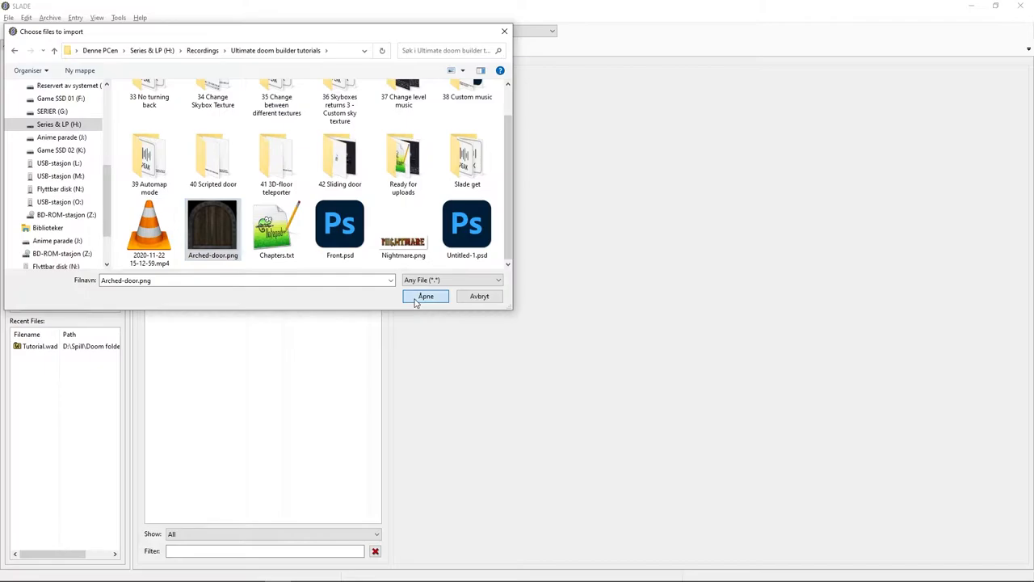
click(425, 296)
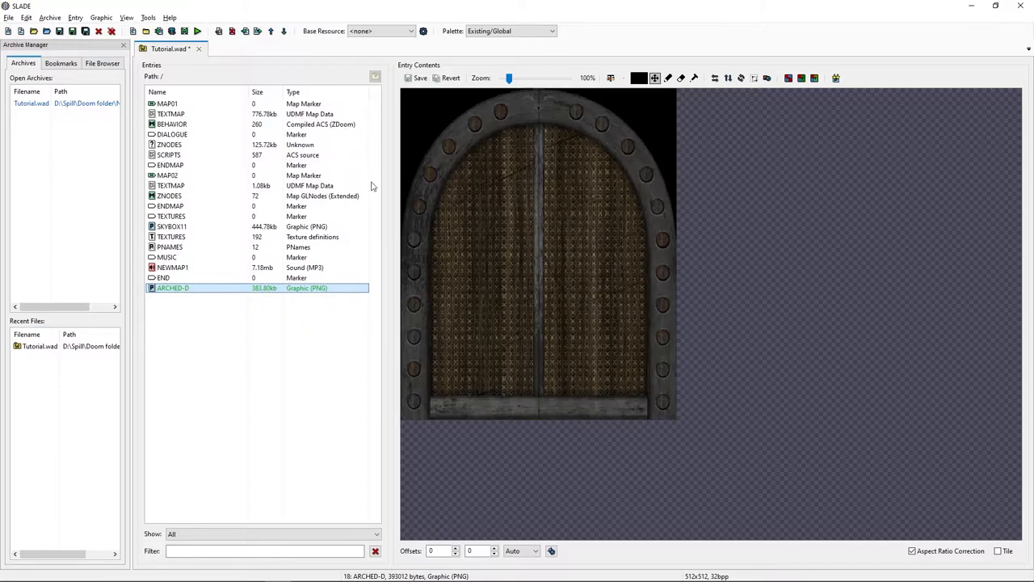
Move ARCHED-D to follow SKYBOX11 and add it to TEXTURES and PNAMES
click(270, 30)
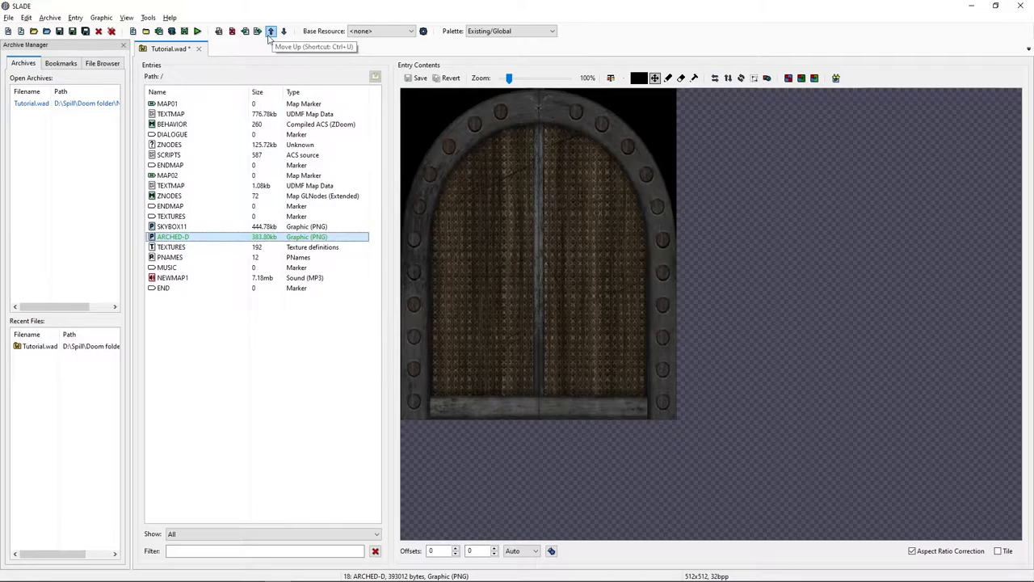
click(270, 31)
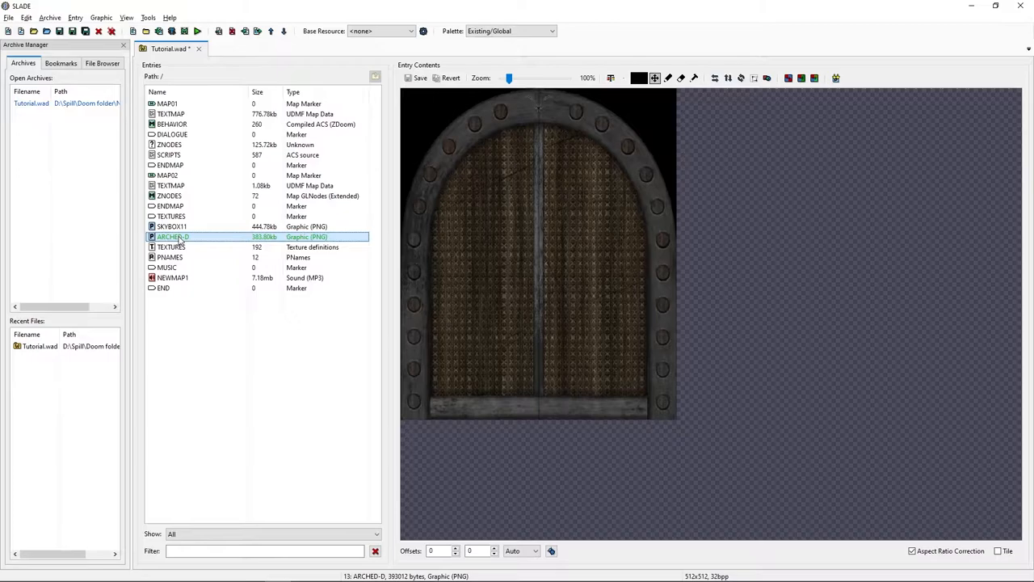
right_click(172, 237)
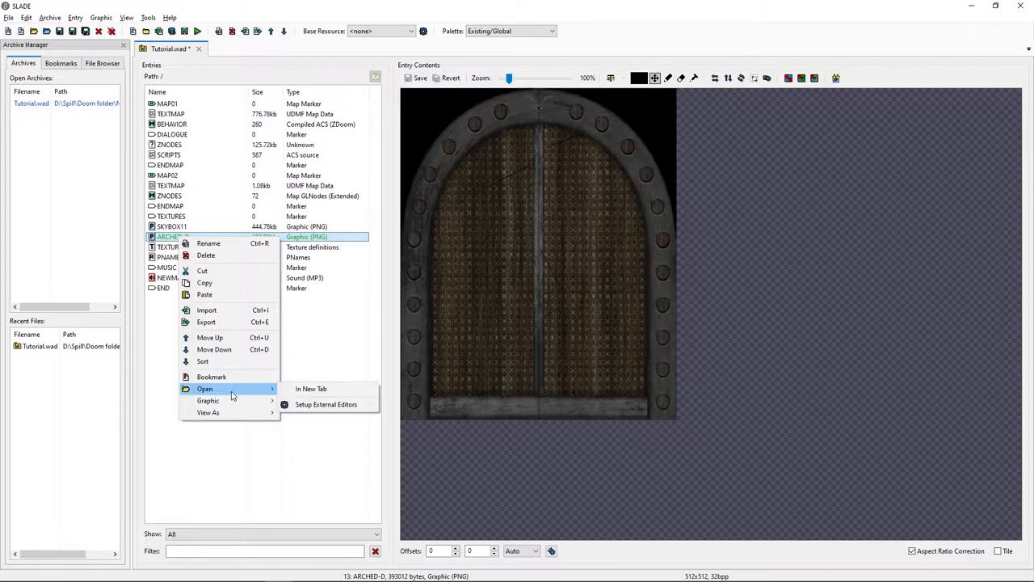
click(311, 388)
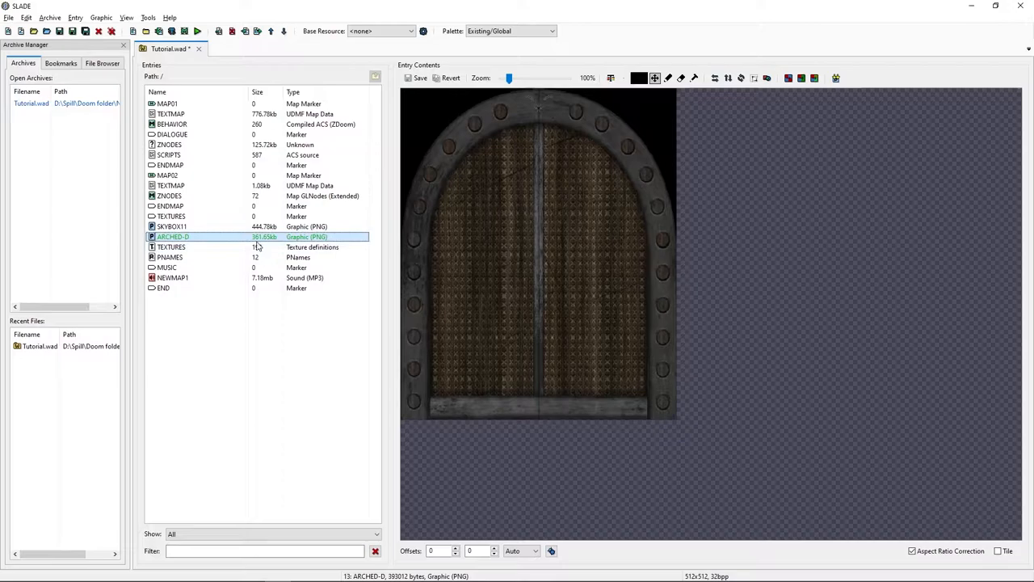
right_click(174, 237)
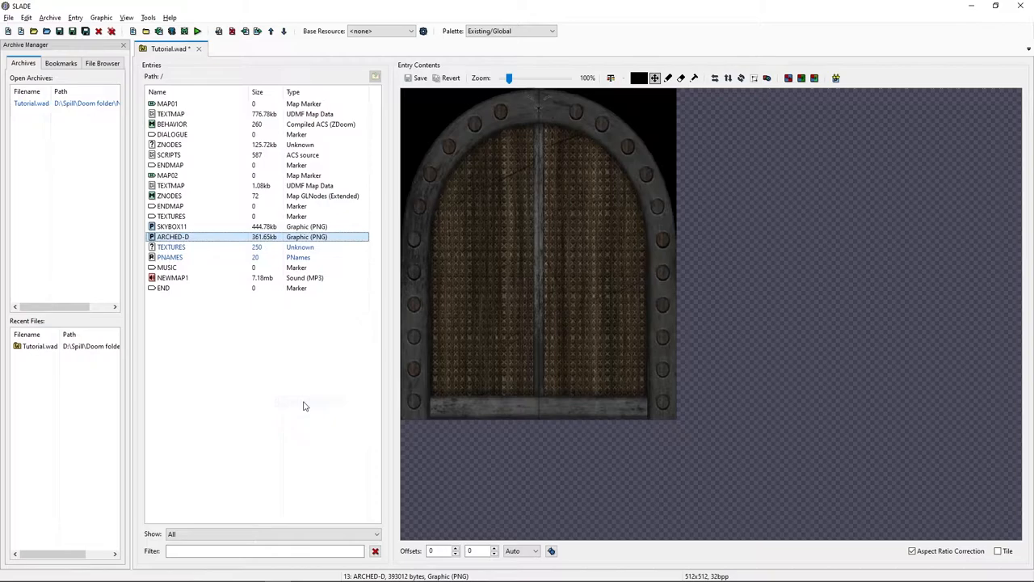
Give ARCHED-D XScale and YScale 4.000 in TEXTURES and save the entry
click(170, 257)
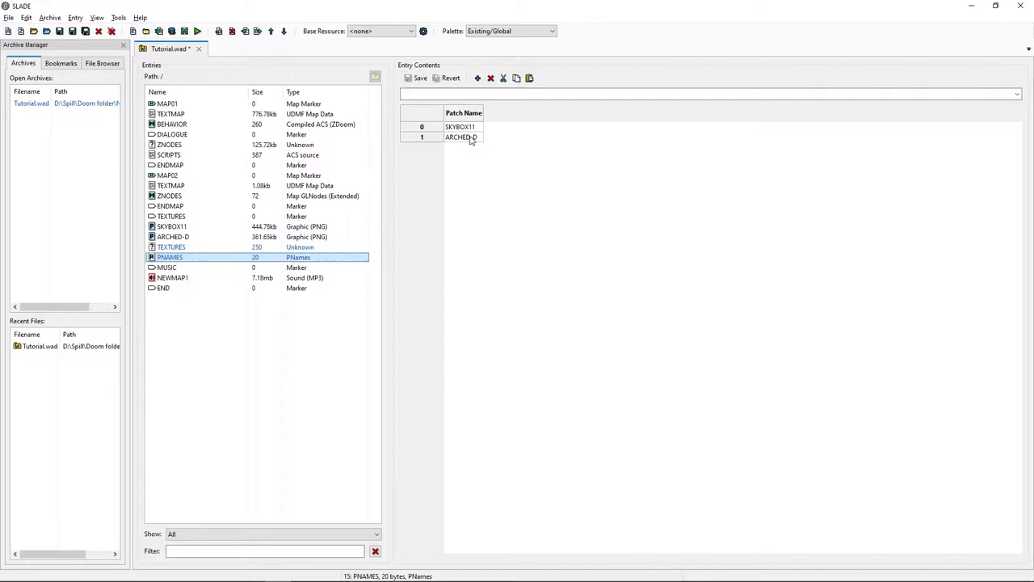
click(171, 247)
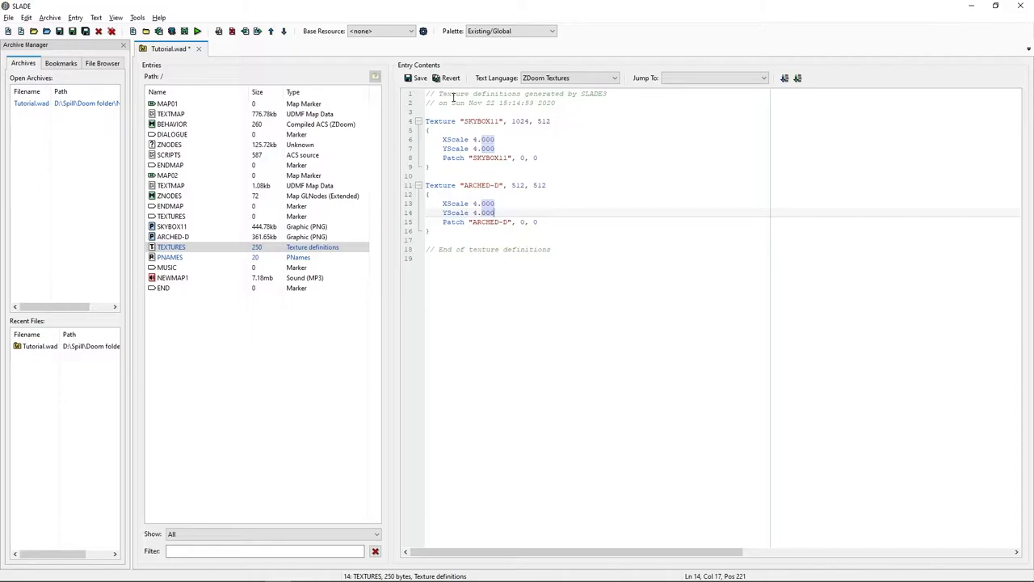
mouse_move(386, 293)
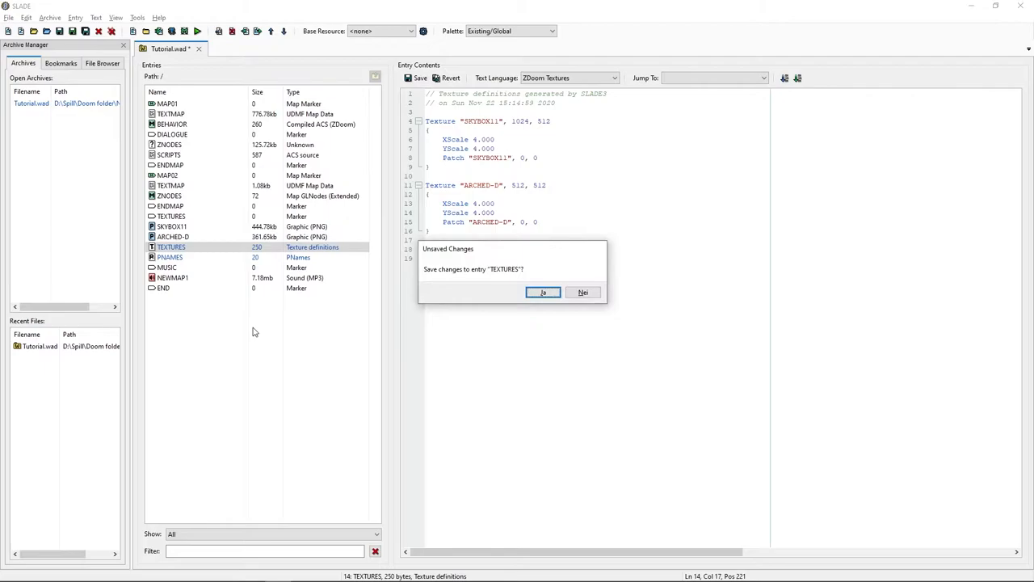
click(543, 292)
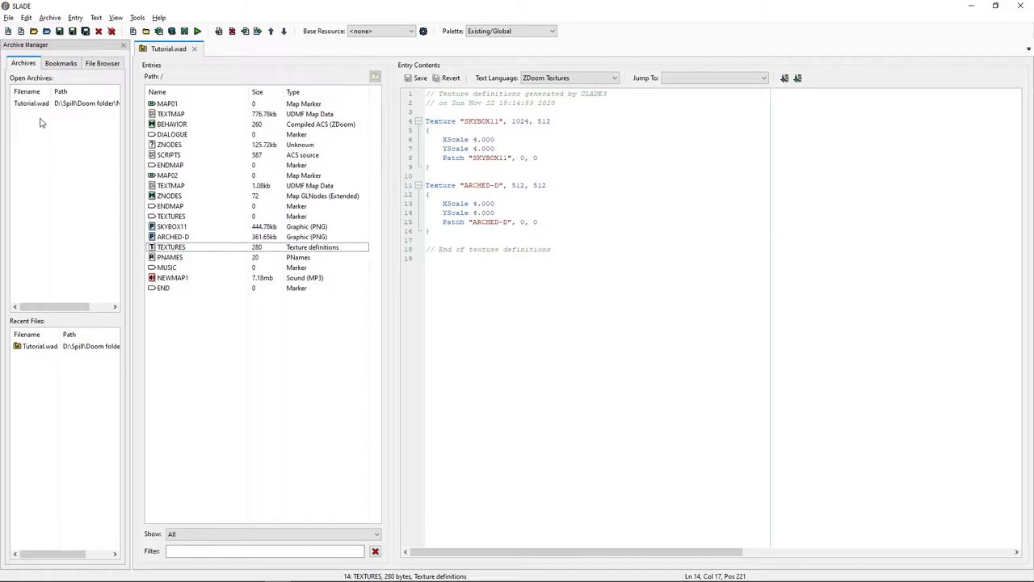
mouse_move(323, 342)
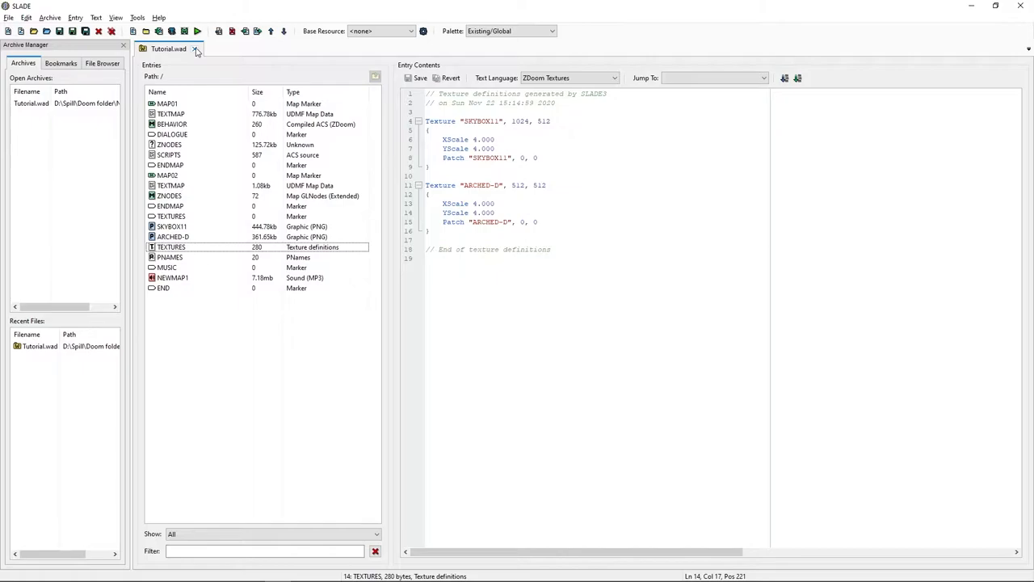
Close Tutorial.wad in SLADE and open its MAP01 in Ultimate Doom Builder
click(196, 49)
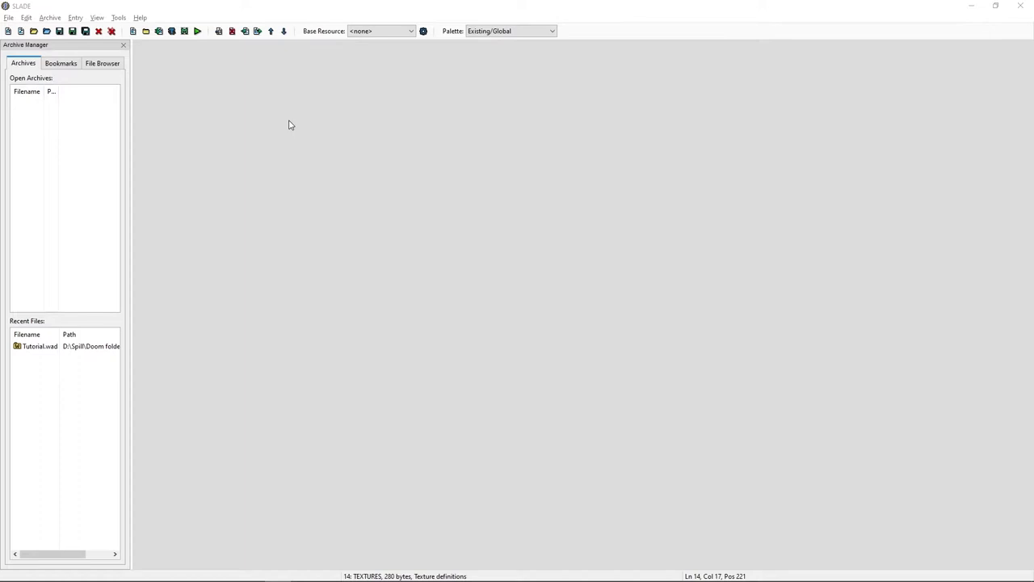
double_click(39, 346)
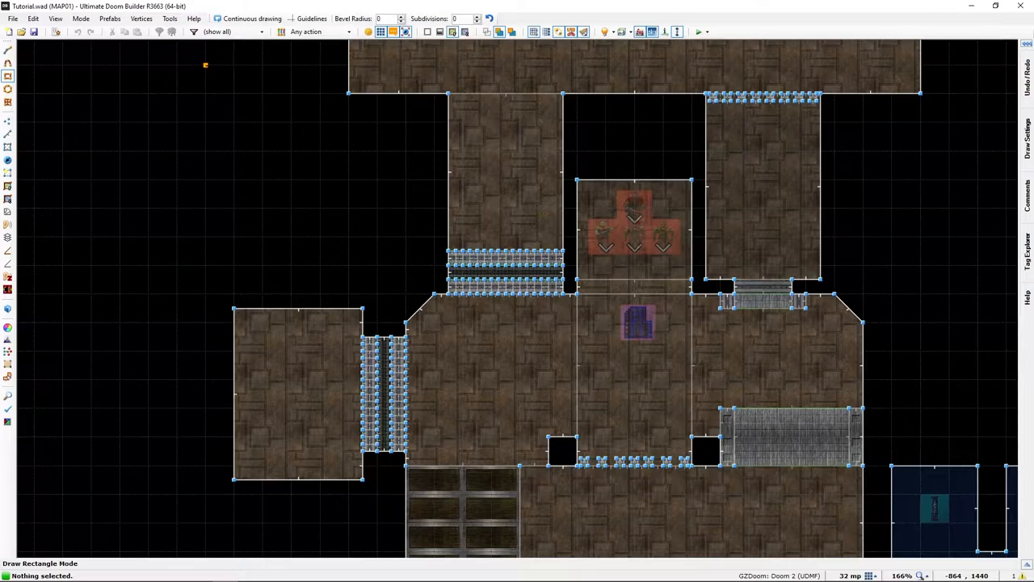
Draw a new rectangular room, hide floor textures, and draw a narrow rectangle inside it
drag(205, 62, 291, 295)
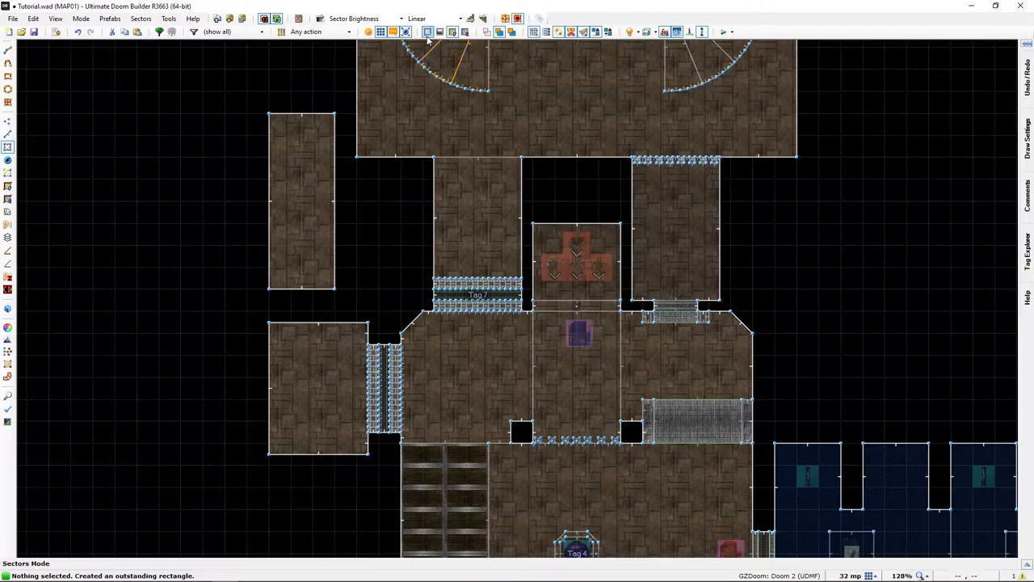
click(406, 31)
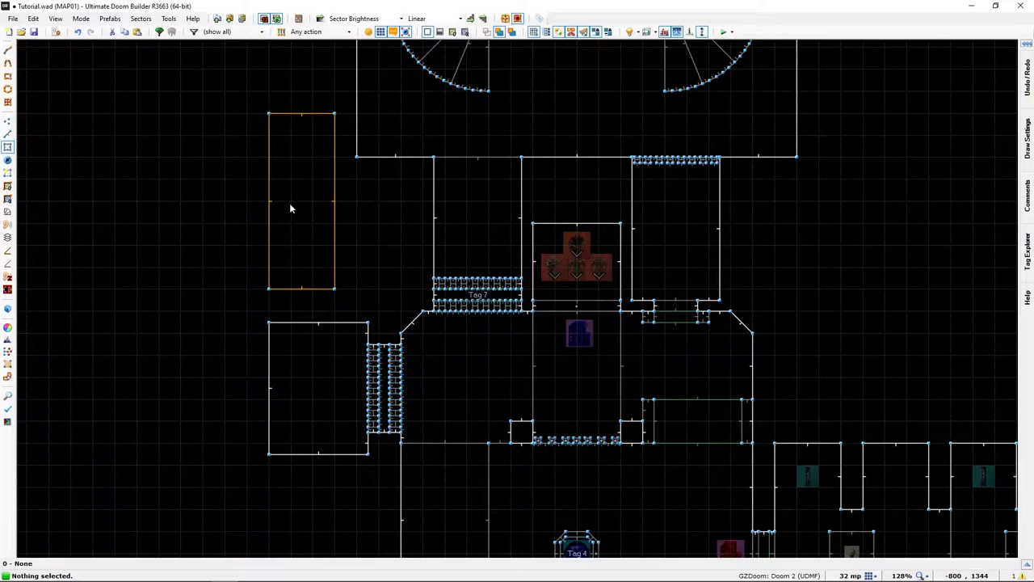
scroll(up, 3)
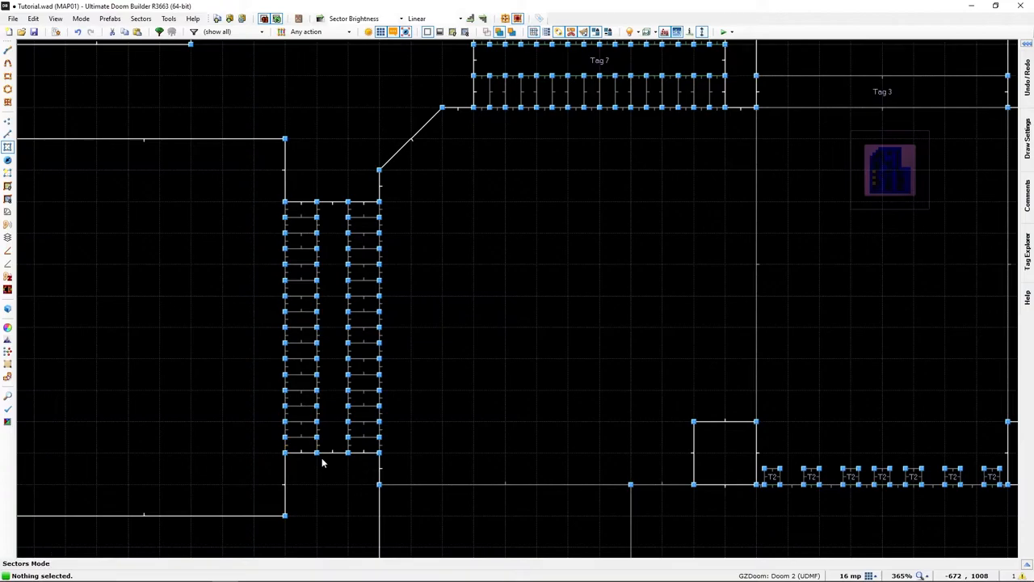
mouse_move(335, 377)
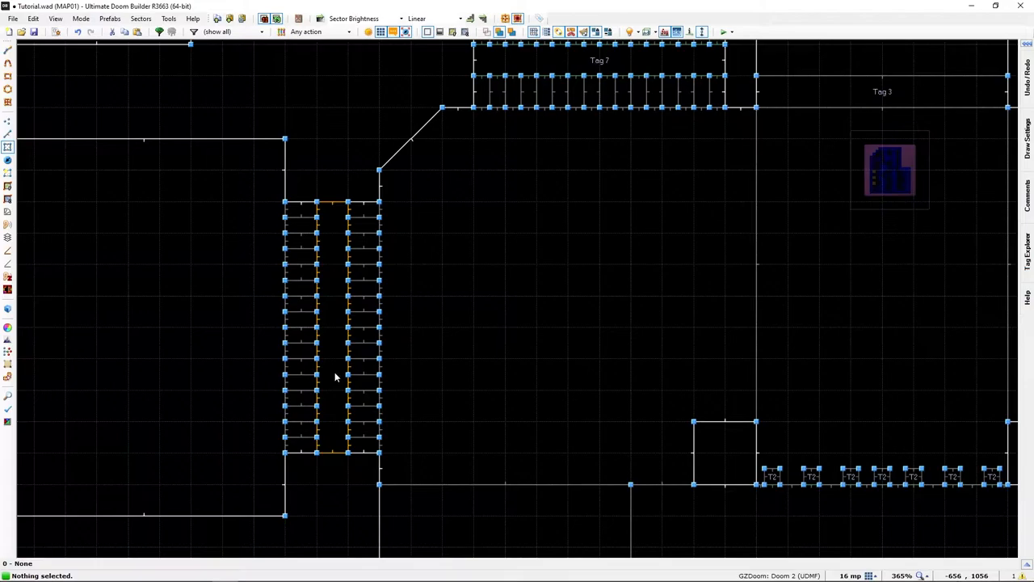
mouse_move(335, 268)
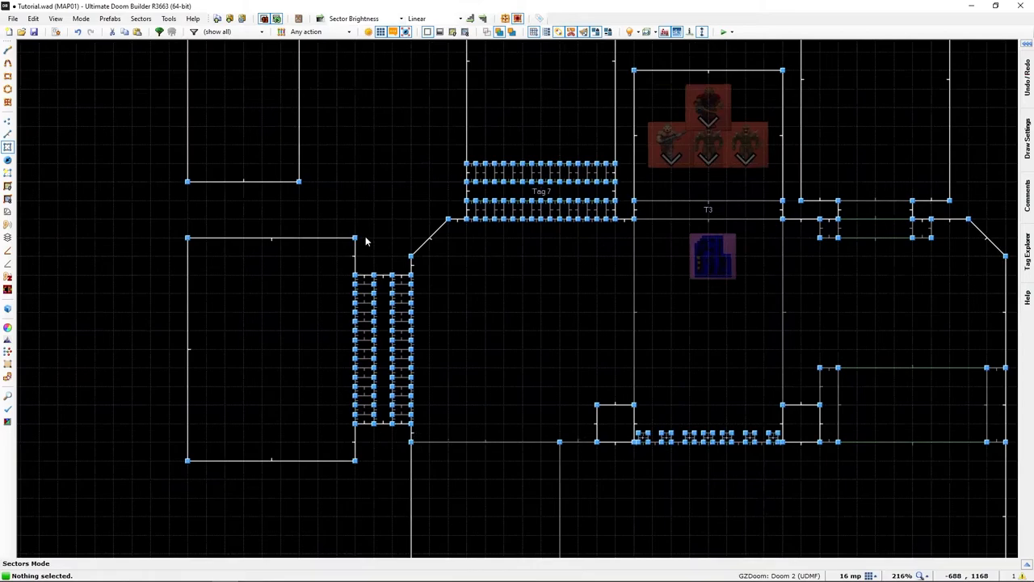
scroll(up, 3)
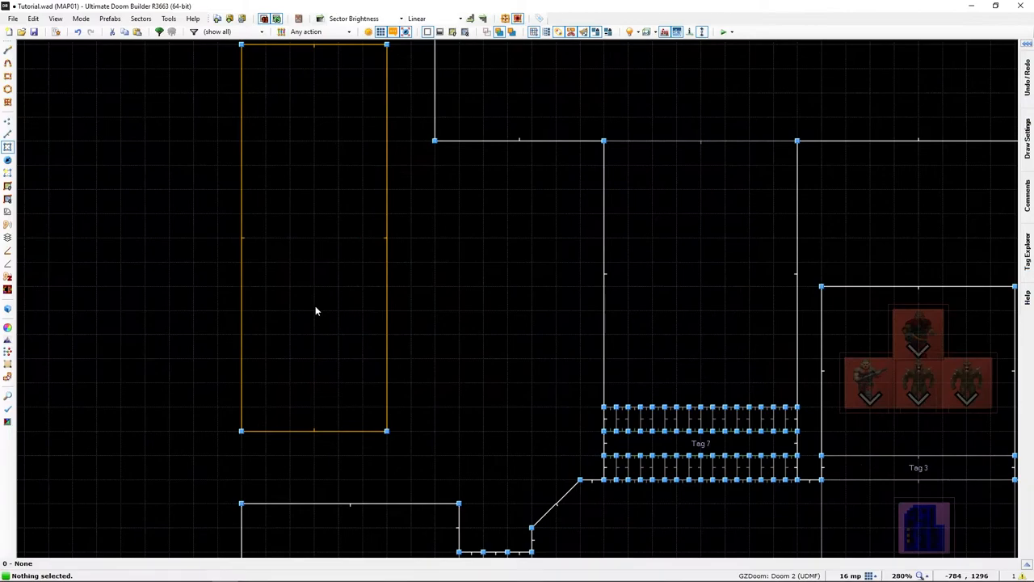
drag(313, 311, 338, 407)
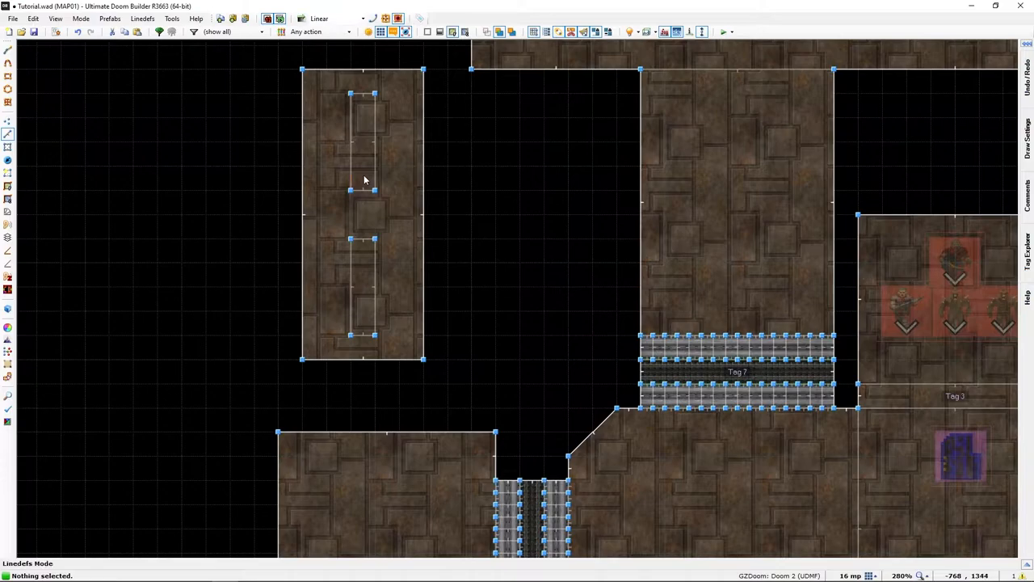
Set the door wall's middle texture to ARCHED-D in Visual Mode
click(7, 147)
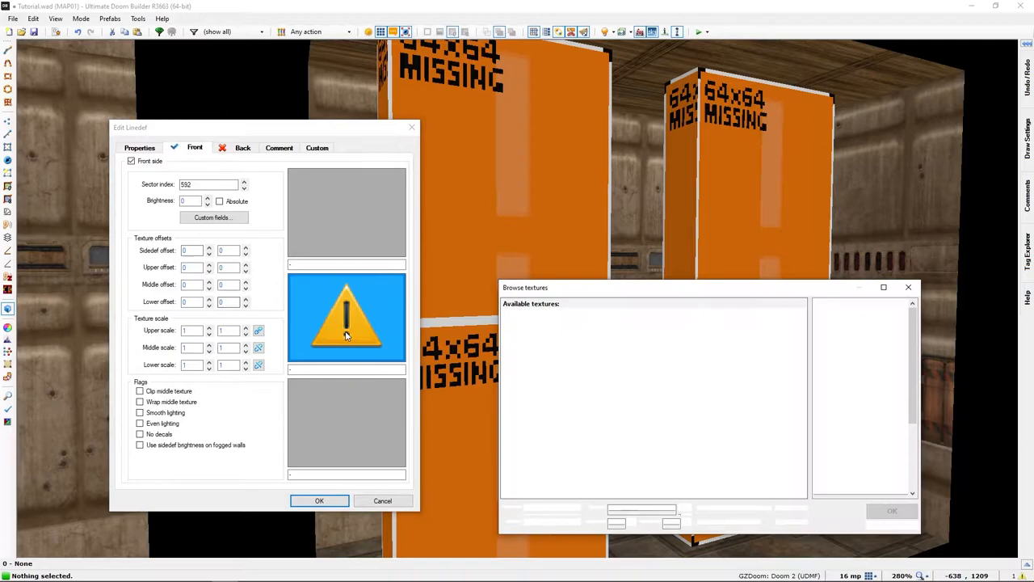
click(869, 470)
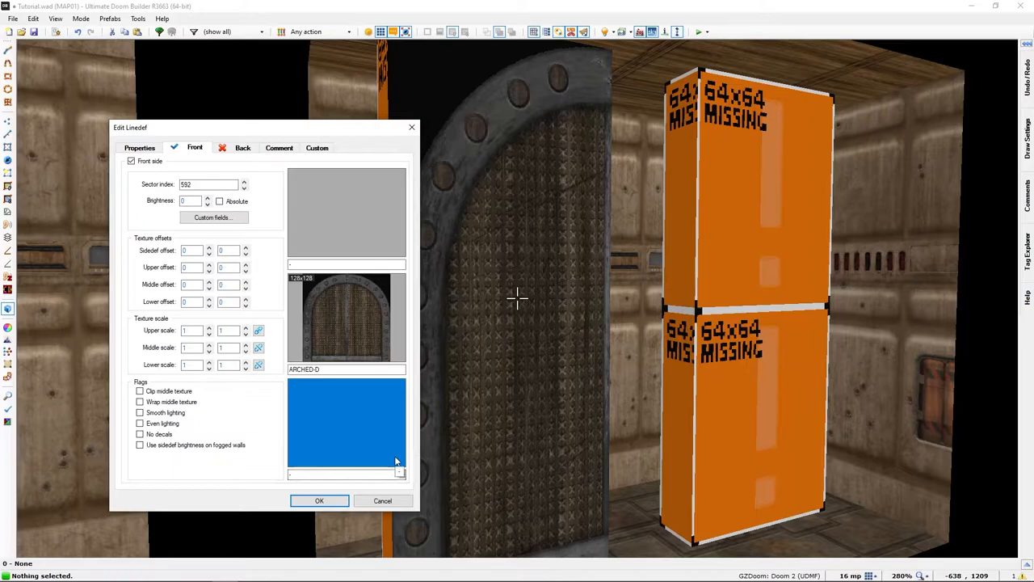
click(318, 500)
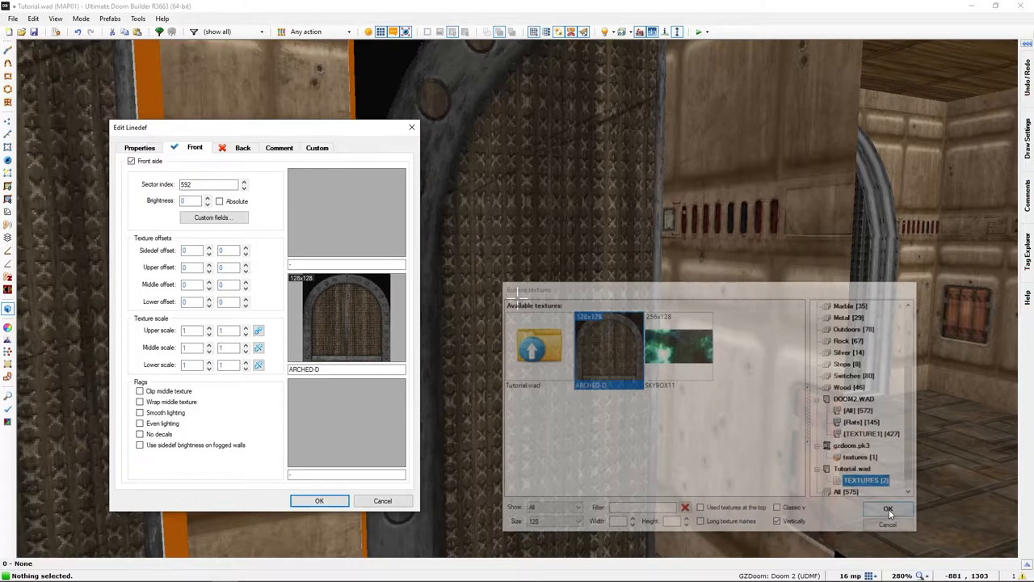
click(888, 509)
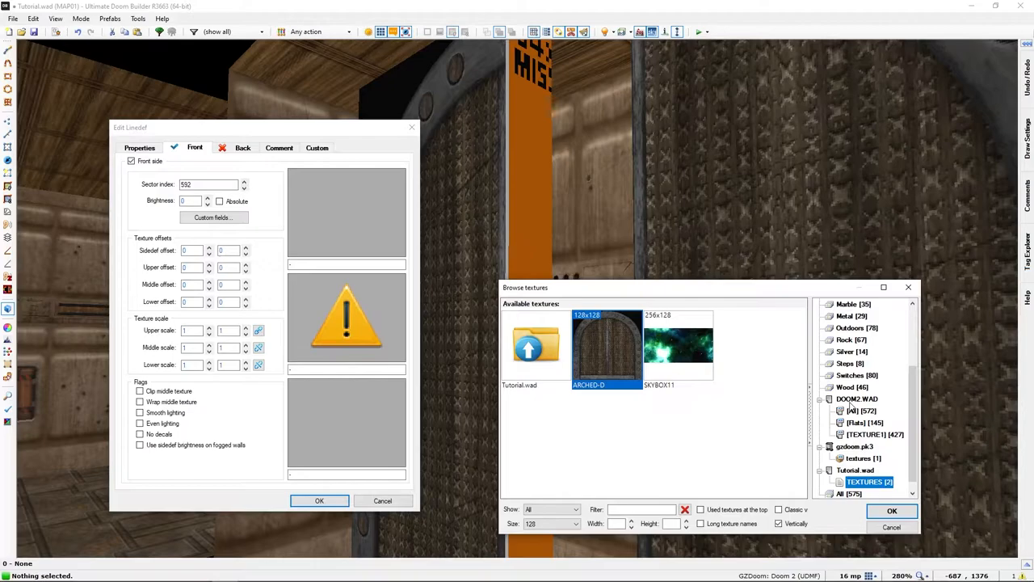
Apply the DOORTRAK texture from the Doors category to the side wall
click(849, 339)
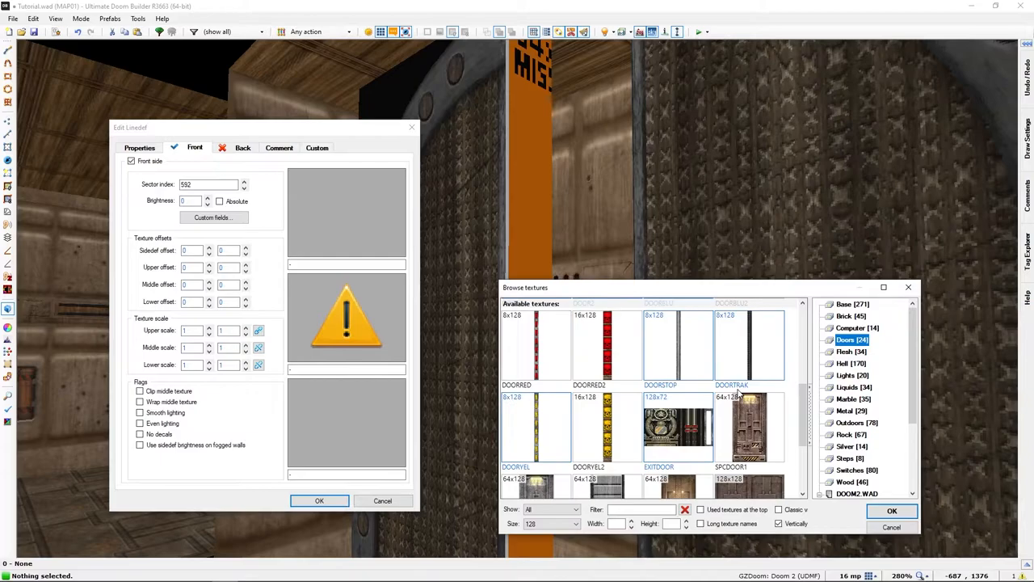
click(892, 510)
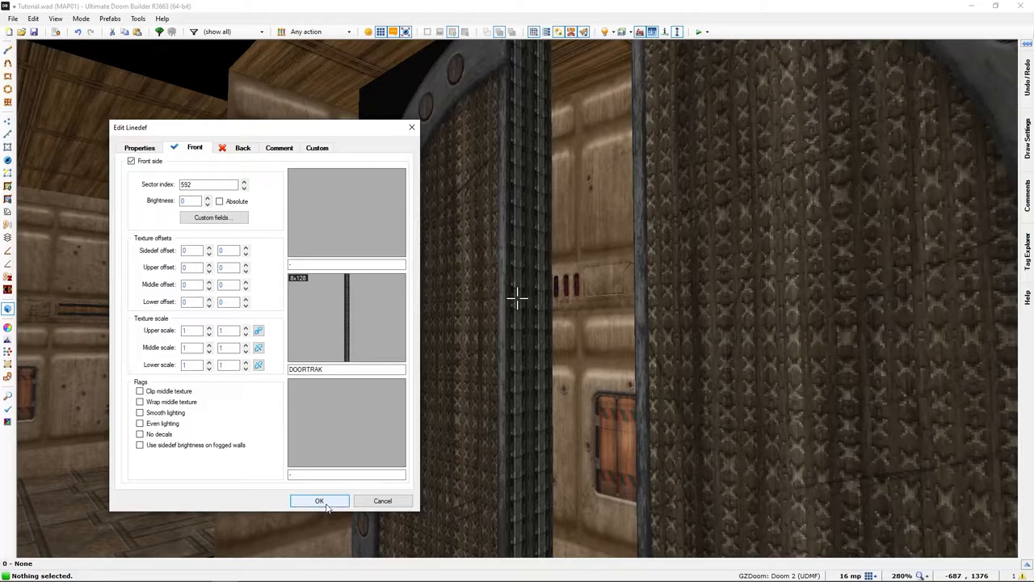
click(319, 500)
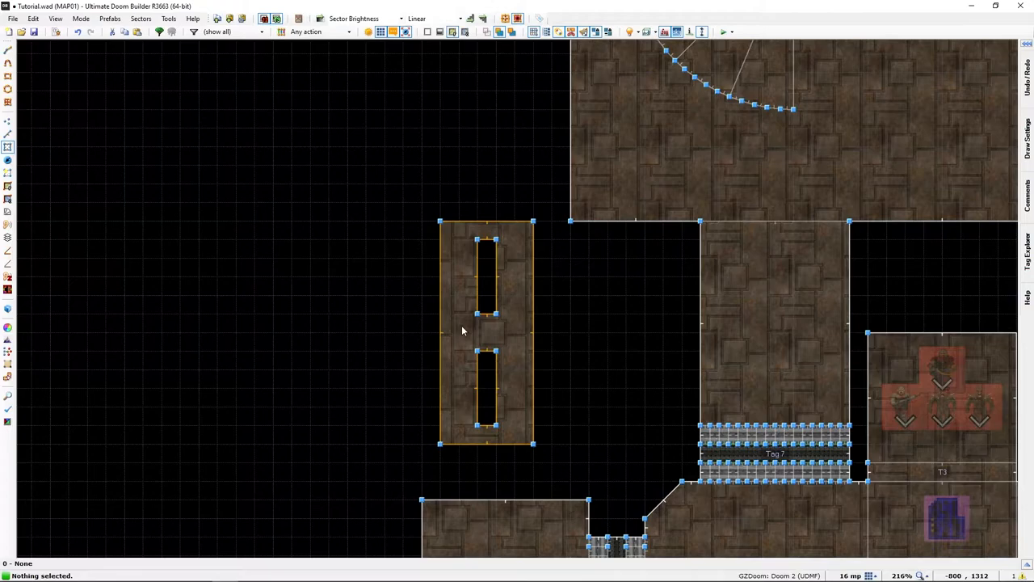
Select both long linedefs of the lower rectangle and open Edit Linedefs
scroll(up, 3)
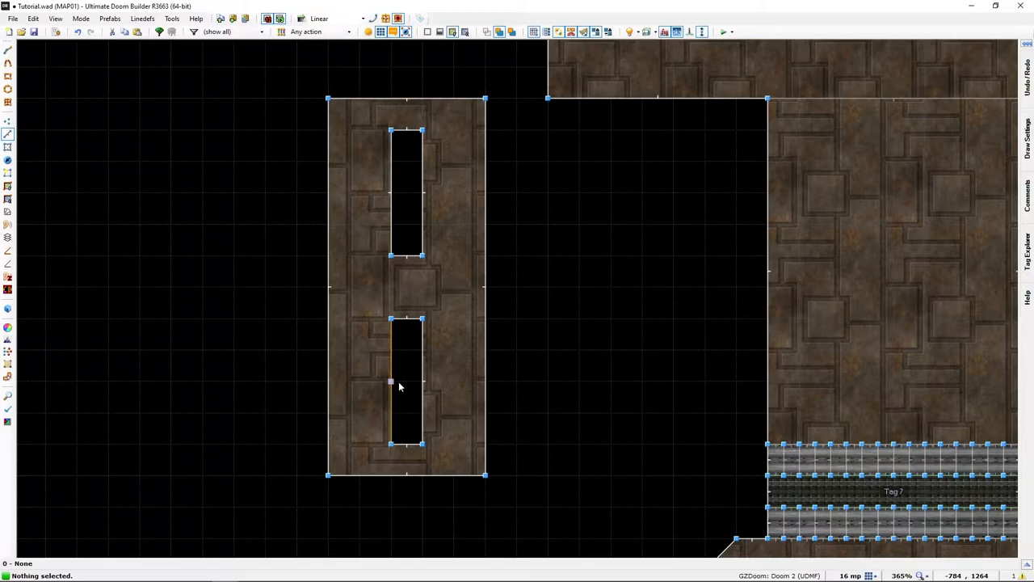
click(404, 384)
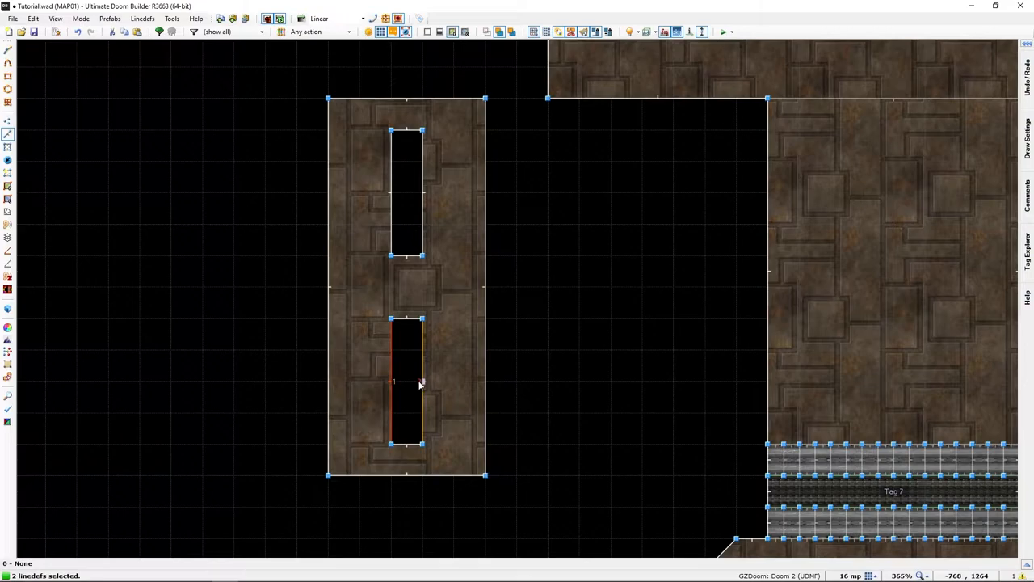
double_click(418, 384)
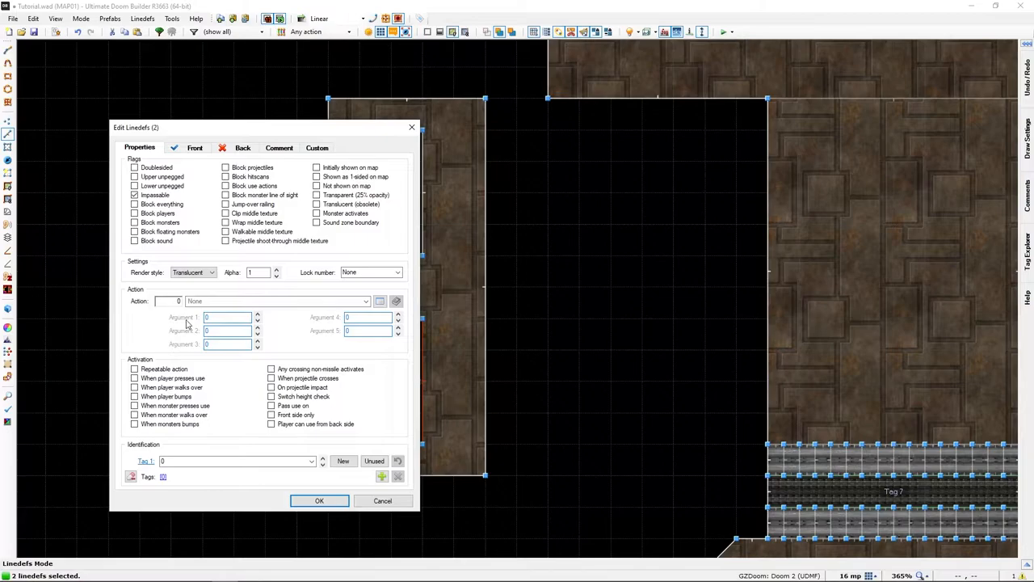
Assign Action 8 Polyobject Door Slide: repeatable, use-activated, polyobject 1, distance 62
click(380, 300)
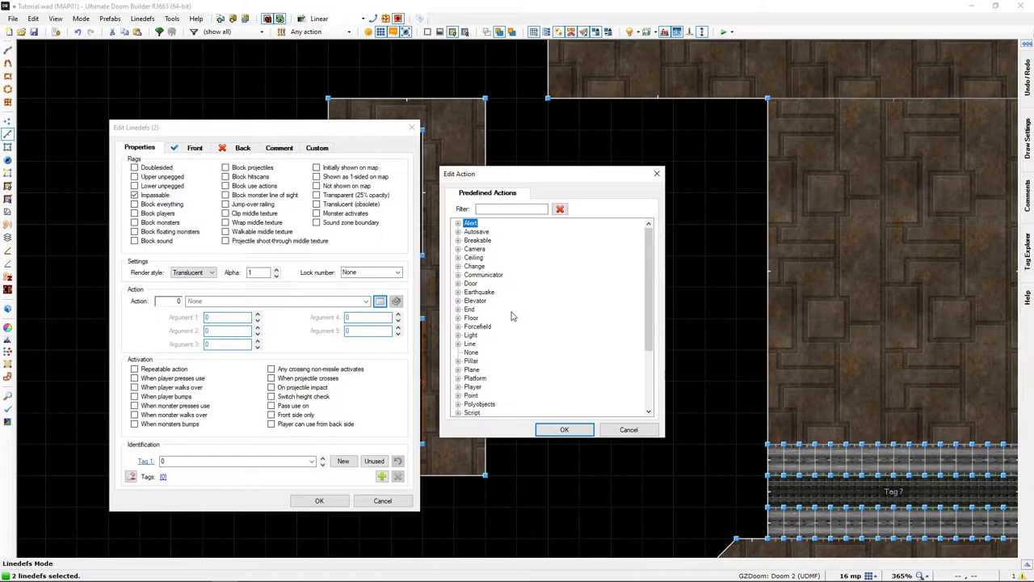
click(458, 404)
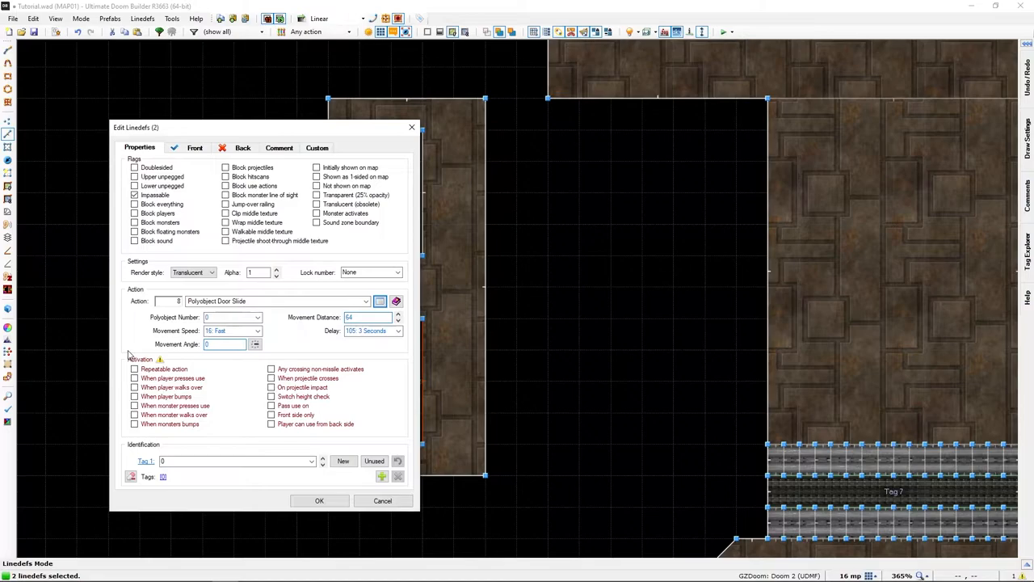
click(134, 368)
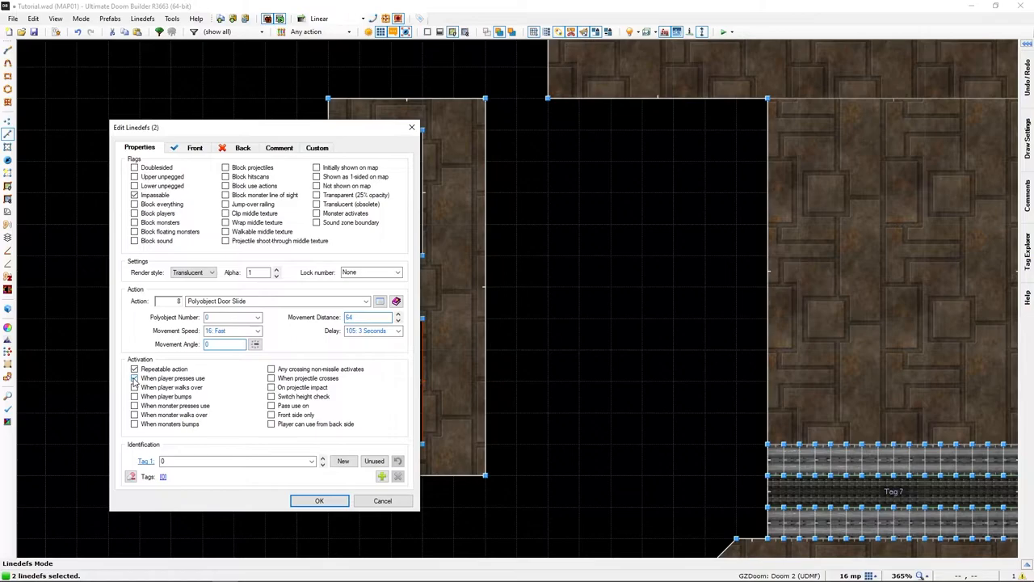
click(134, 378)
text(1)
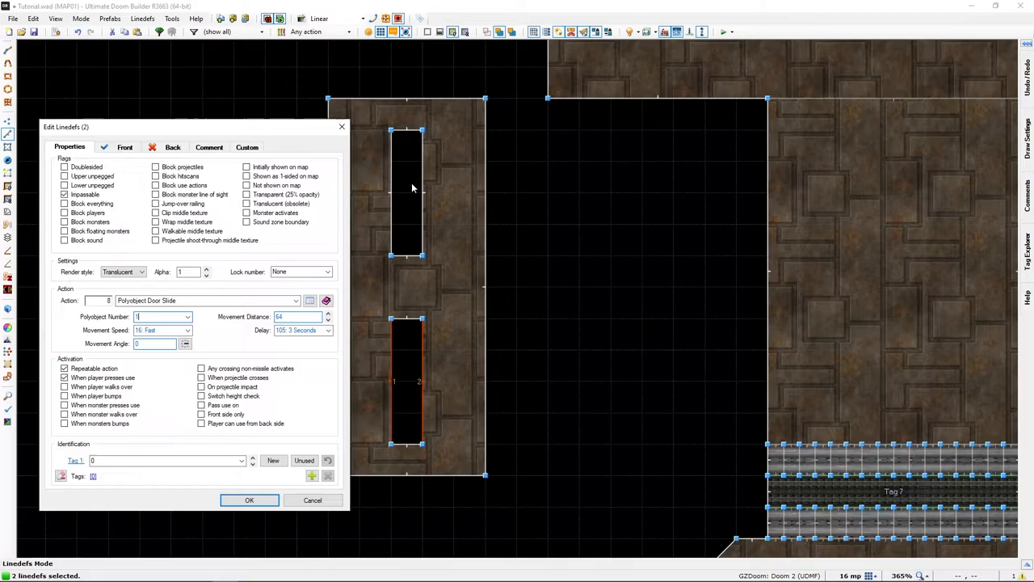
mouse_move(429, 177)
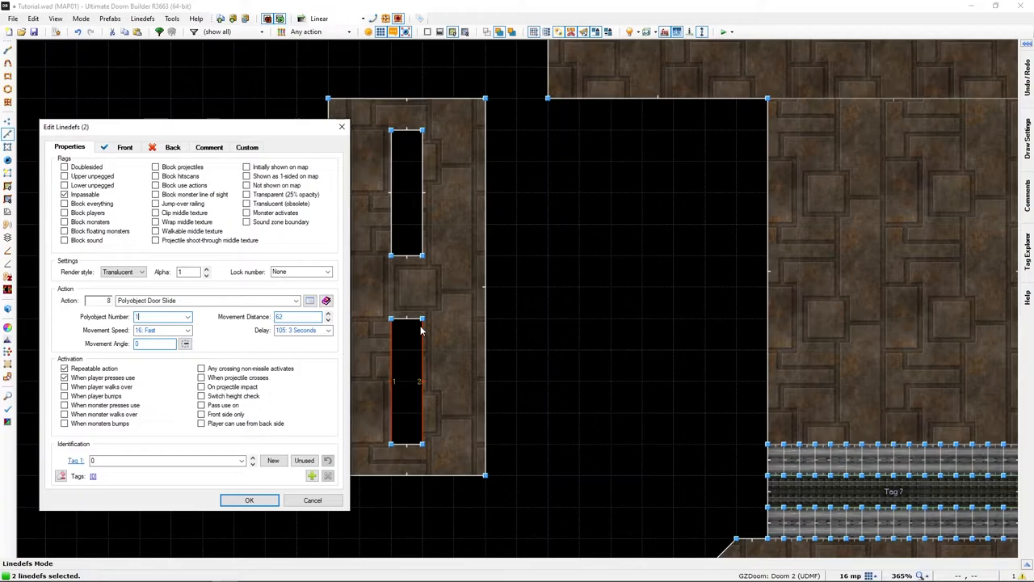
mouse_move(388, 424)
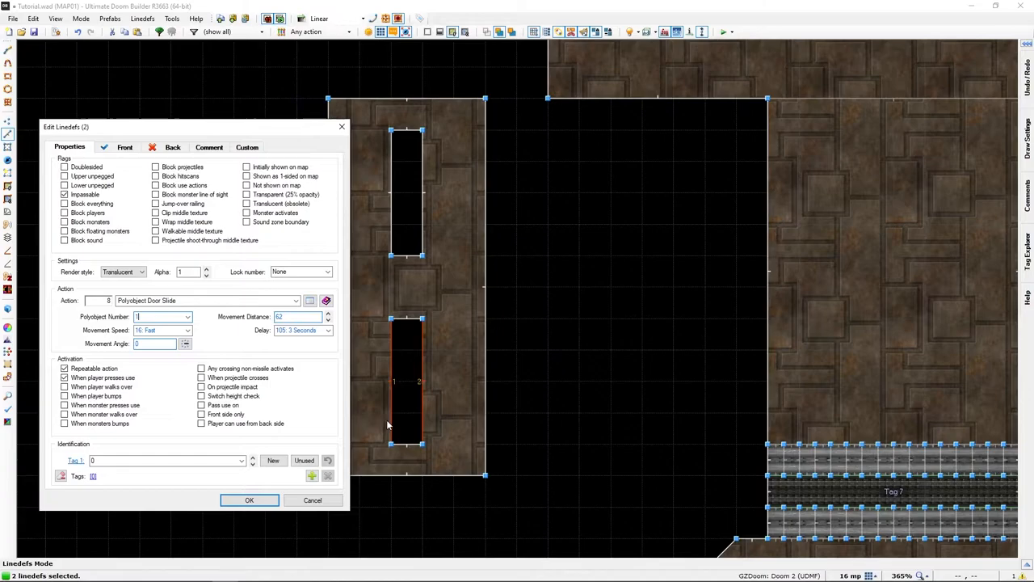
click(249, 499)
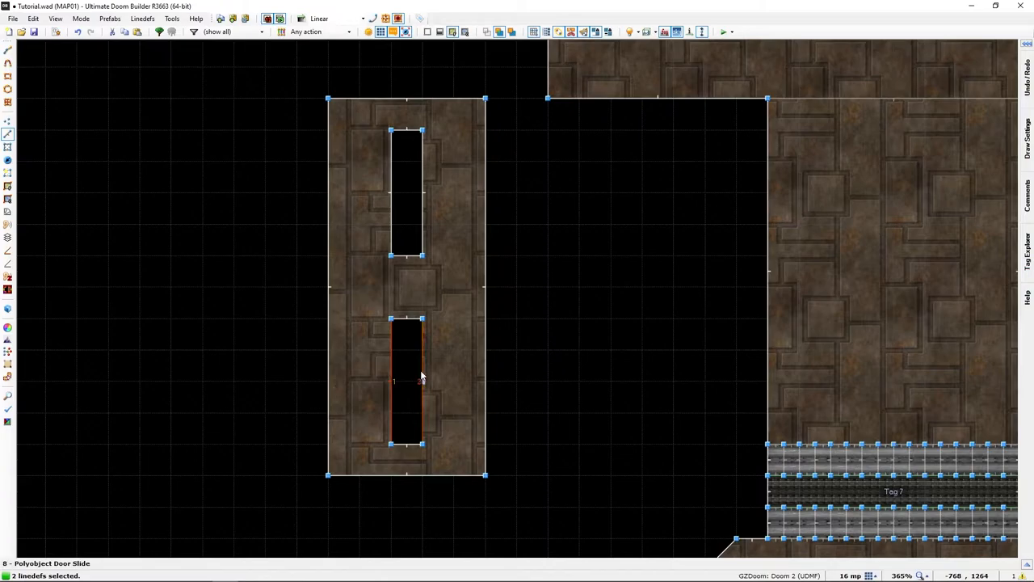
Give both door lines Polyobject Door Slide for polyobject 2: speed 16, distance 64, delay 105
double_click(420, 379)
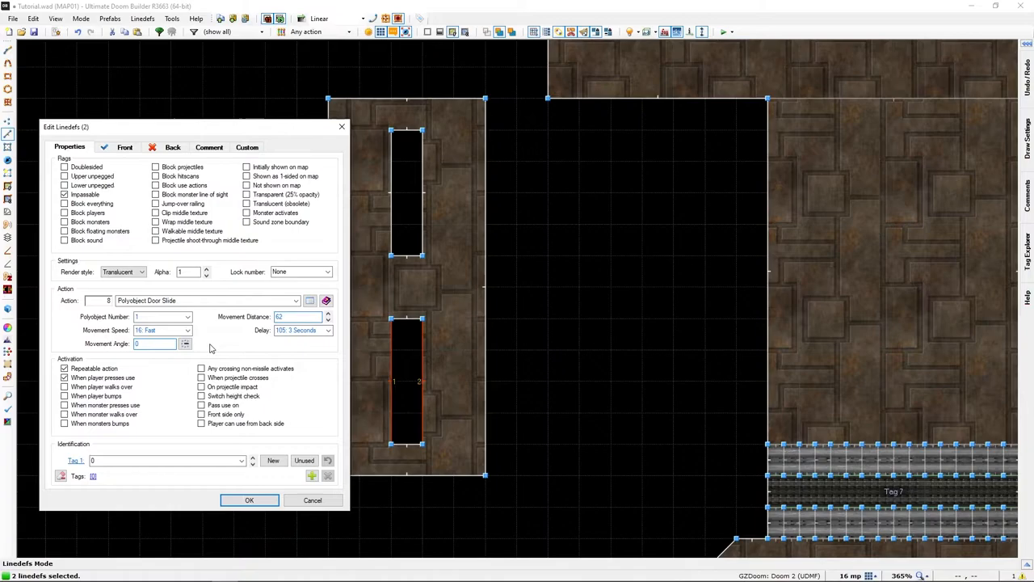
mouse_move(193, 423)
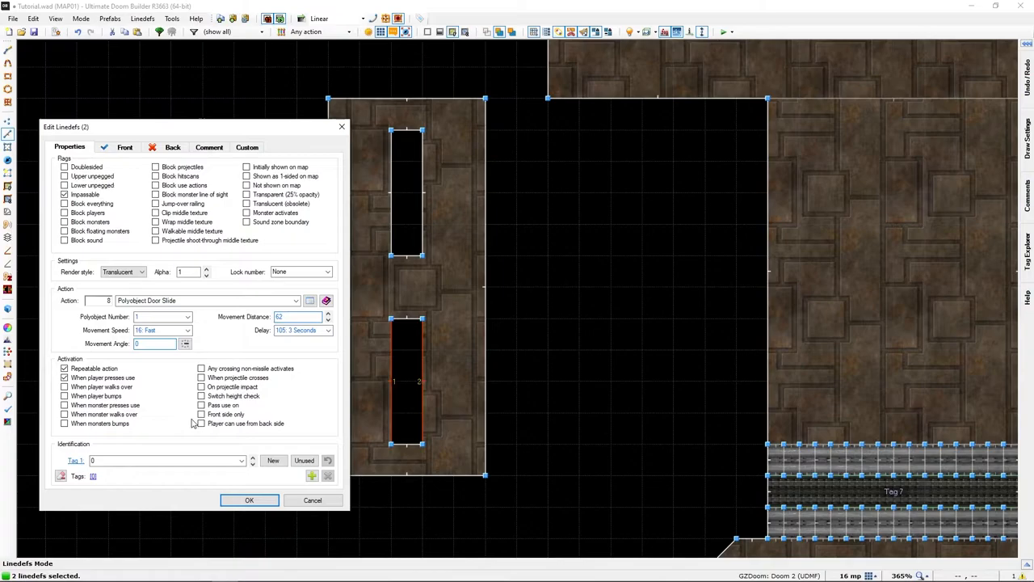
click(184, 343)
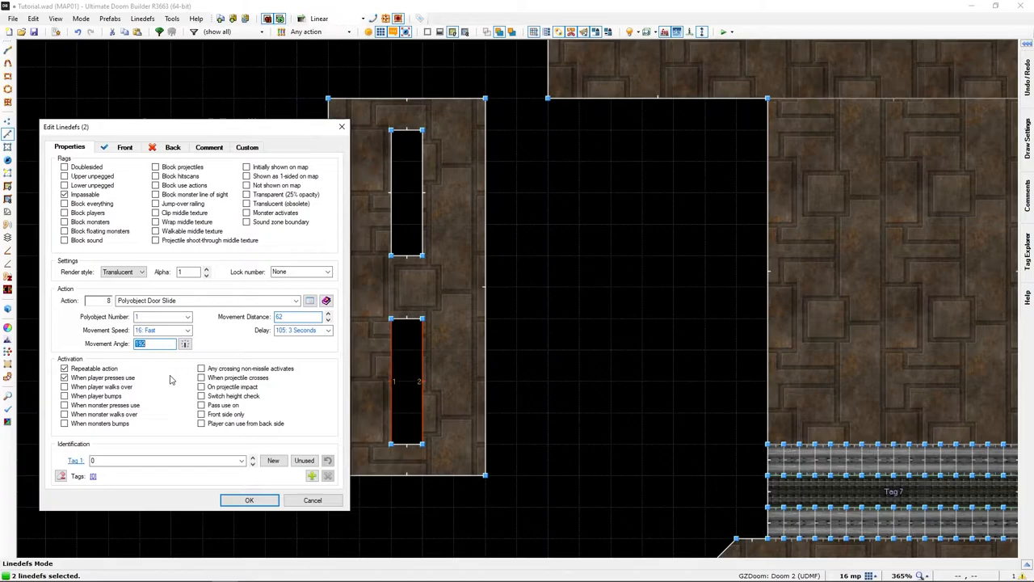
click(249, 499)
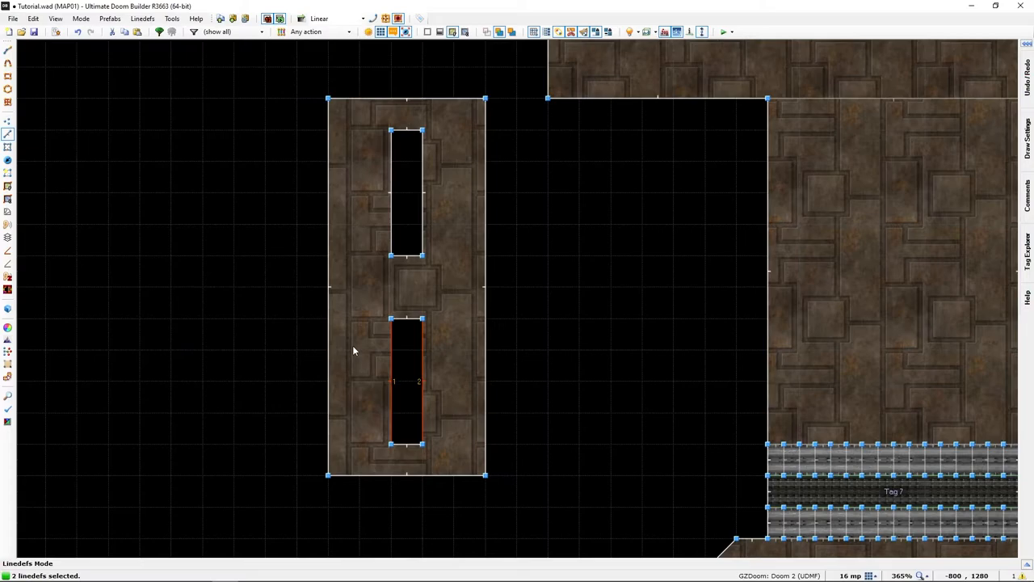
double_click(406, 383)
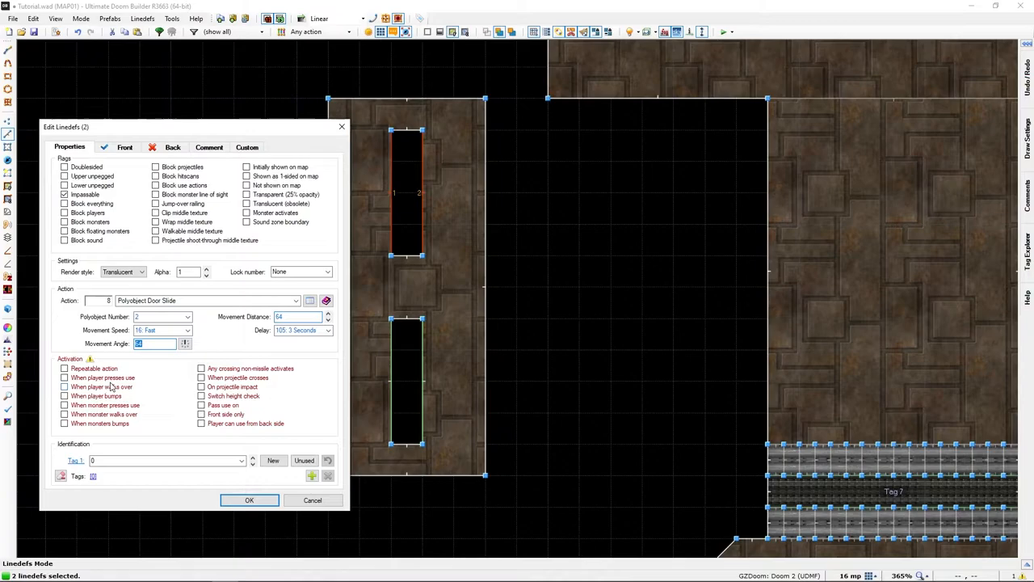
mouse_move(299, 316)
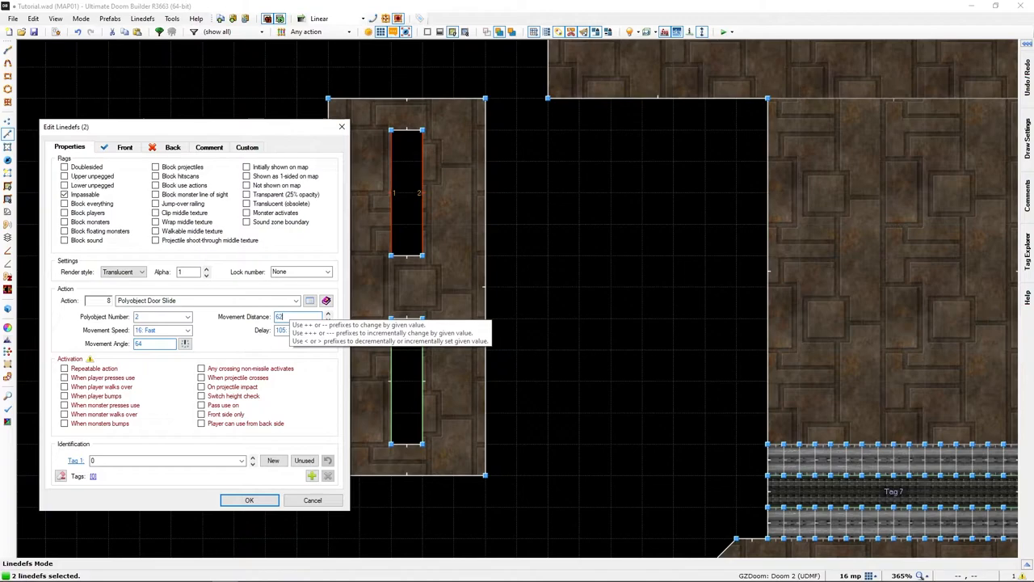
click(65, 377)
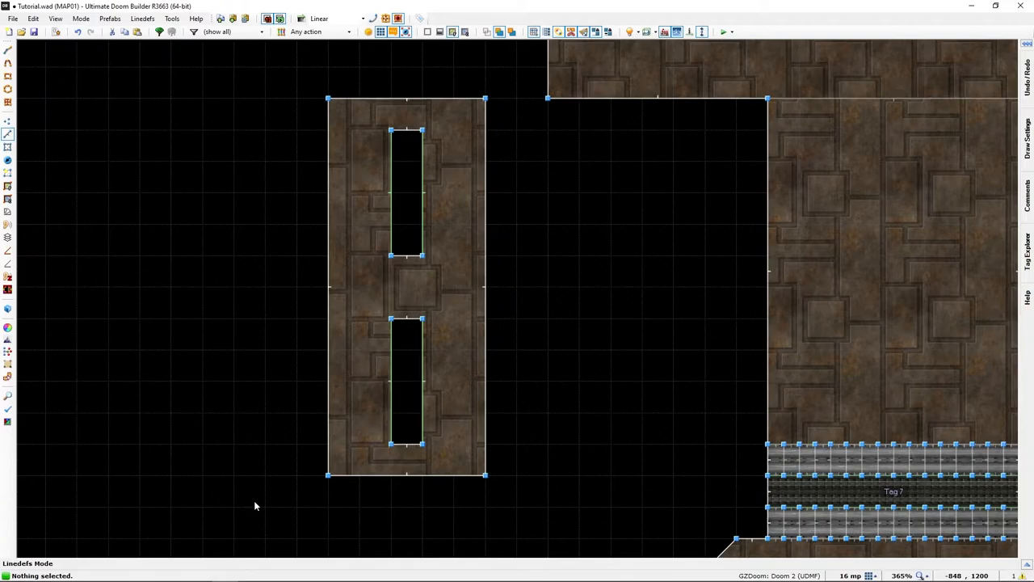
mouse_move(406, 446)
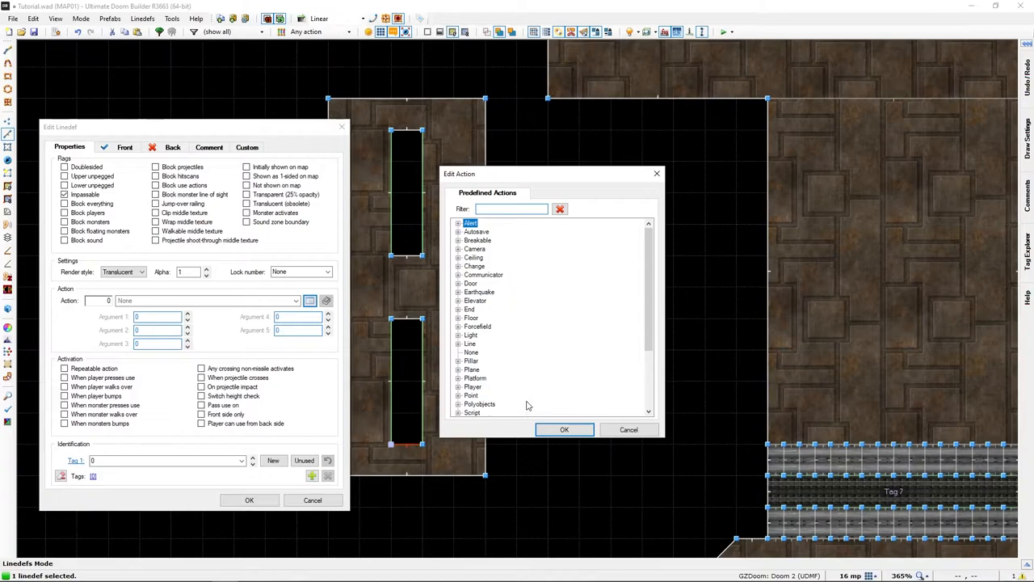
Expand the Polyobjects action category and pick Polyobject Start Line for the top line
click(458, 403)
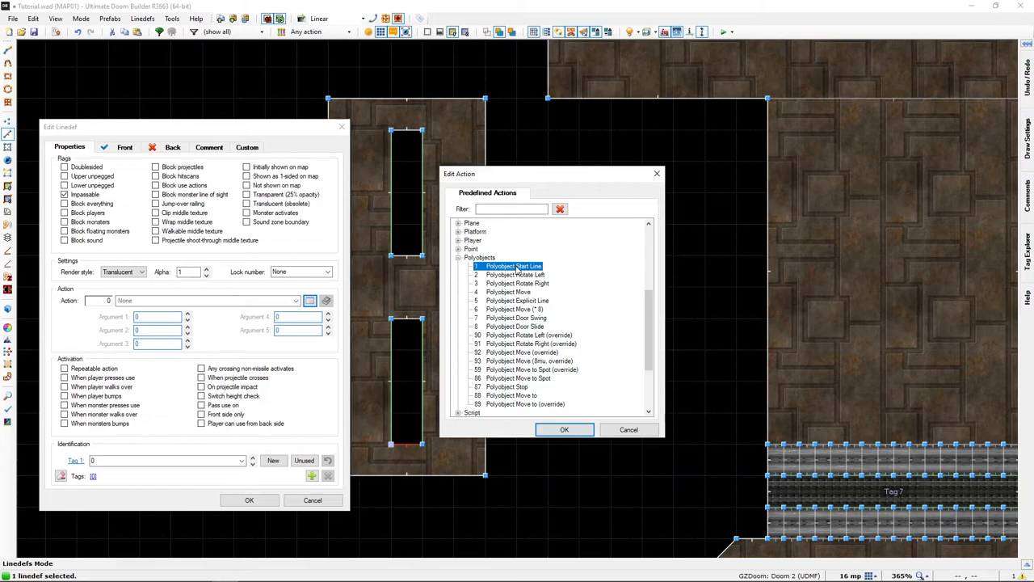
click(564, 429)
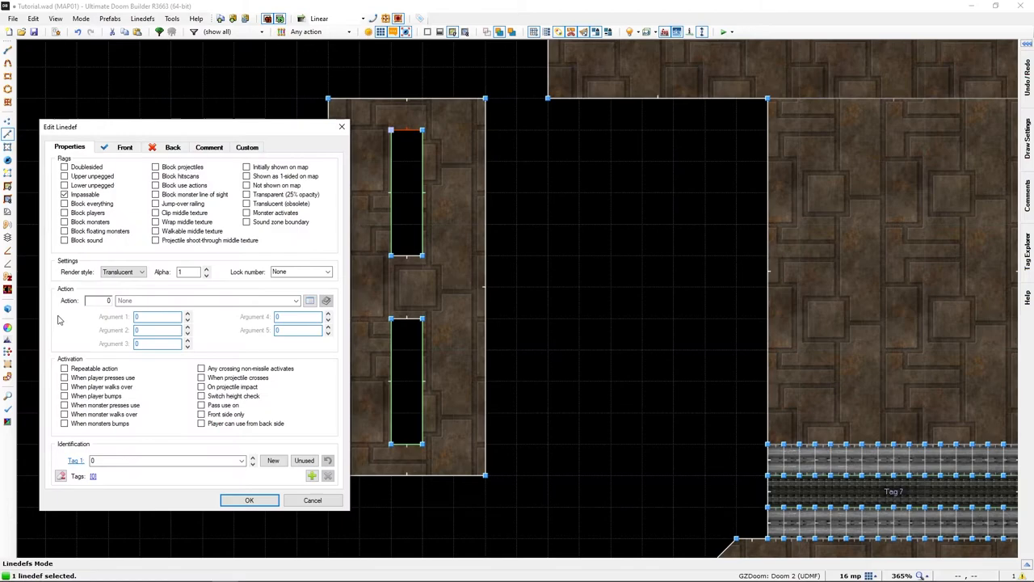
Set the Start Line to polyobject 2, mirroring polyobject 1, and confirm
click(206, 300)
text(1)
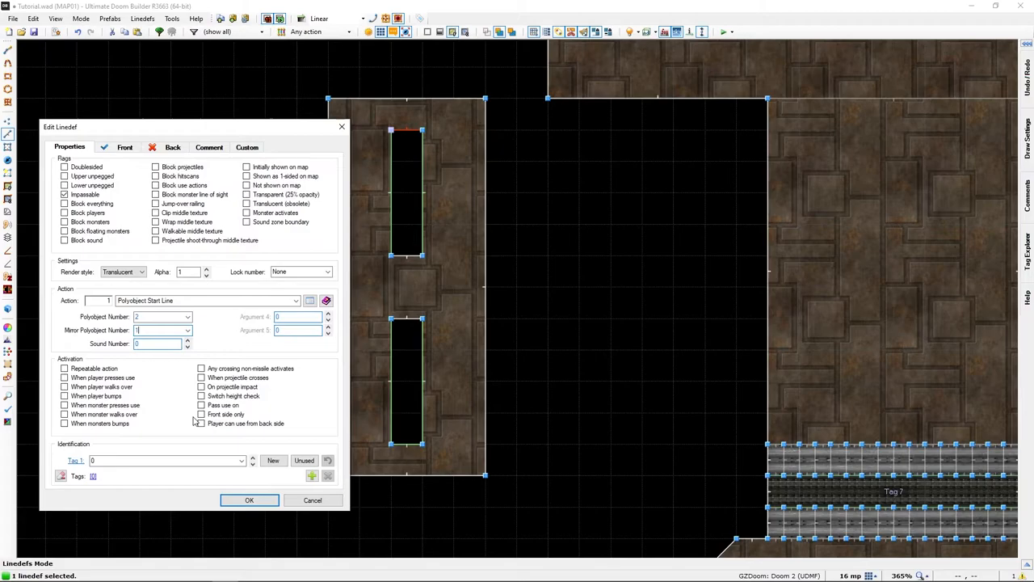
click(312, 499)
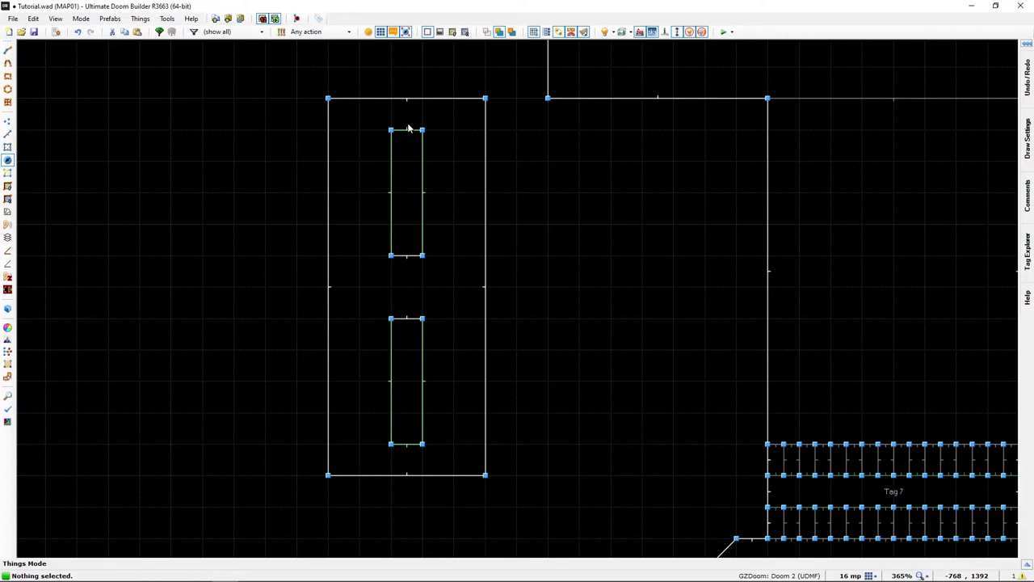
Add a thing at the upper slot's top and make it a ZDoom Polyobject Anchor
double_click(406, 130)
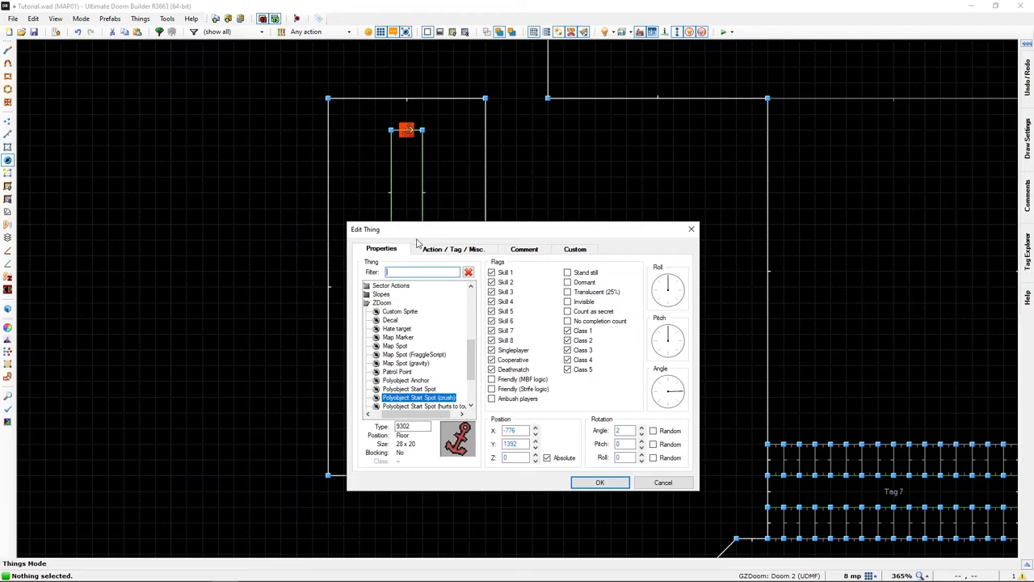
click(406, 379)
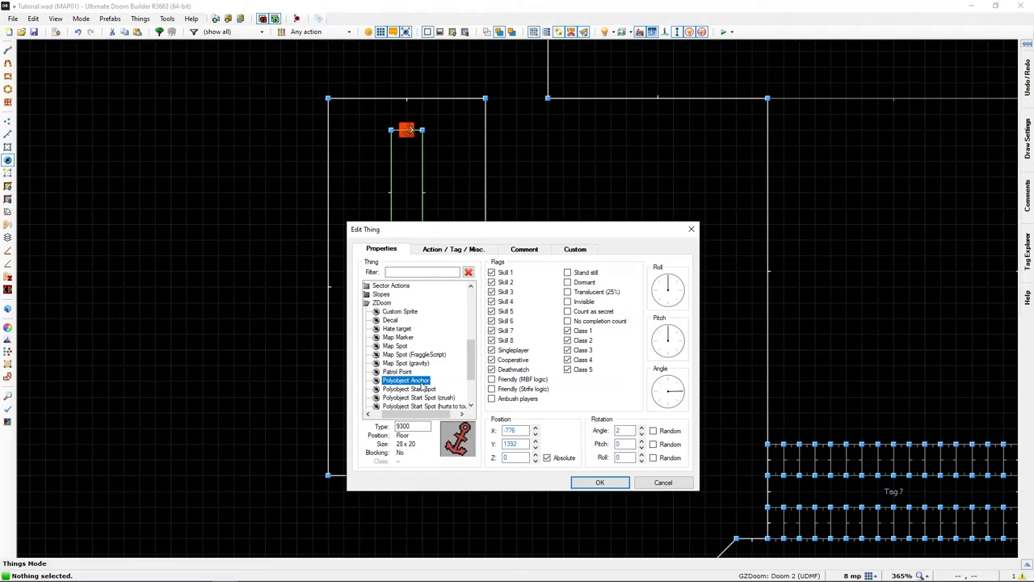
mouse_move(411, 169)
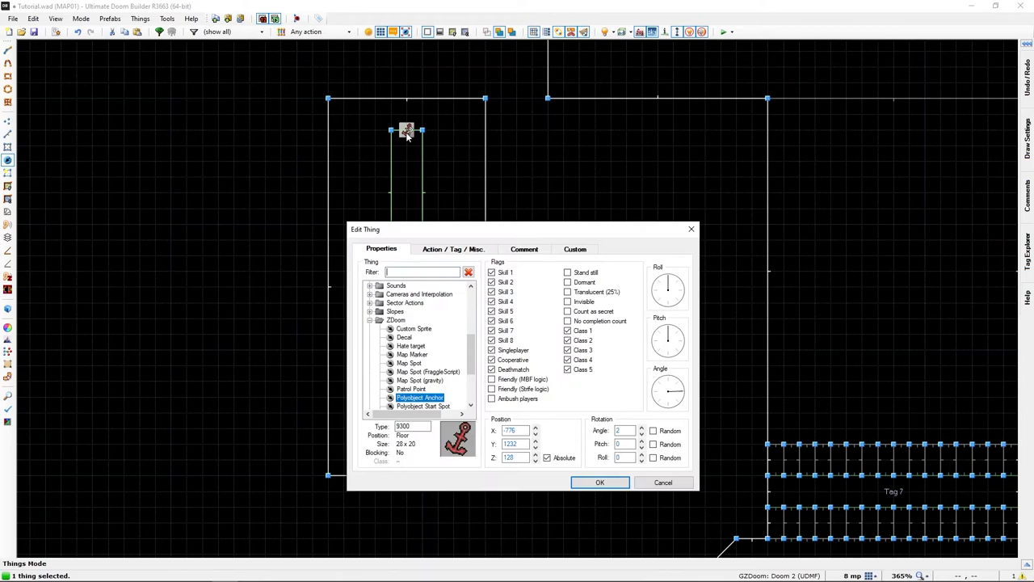
mouse_move(622, 430)
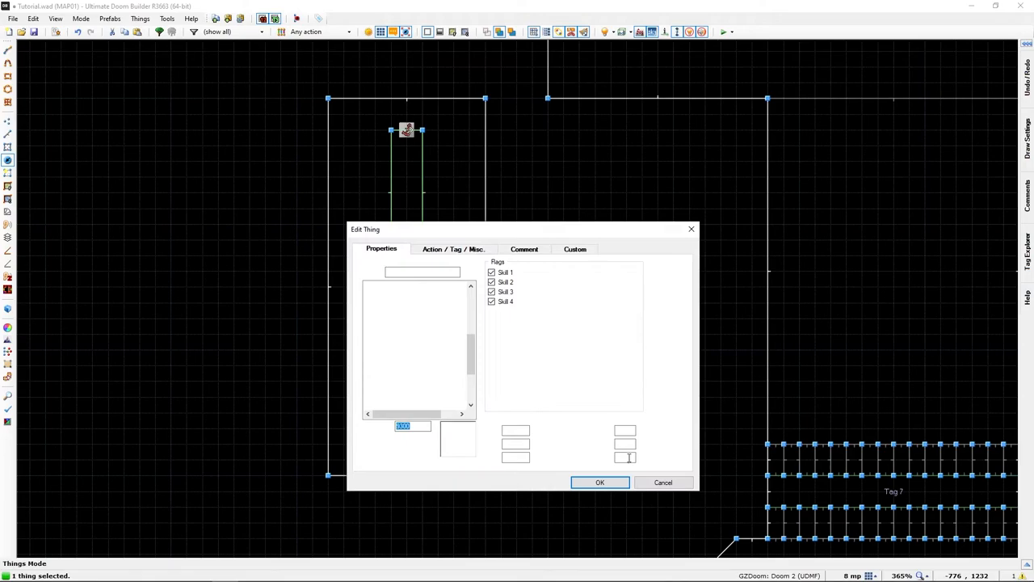
click(600, 482)
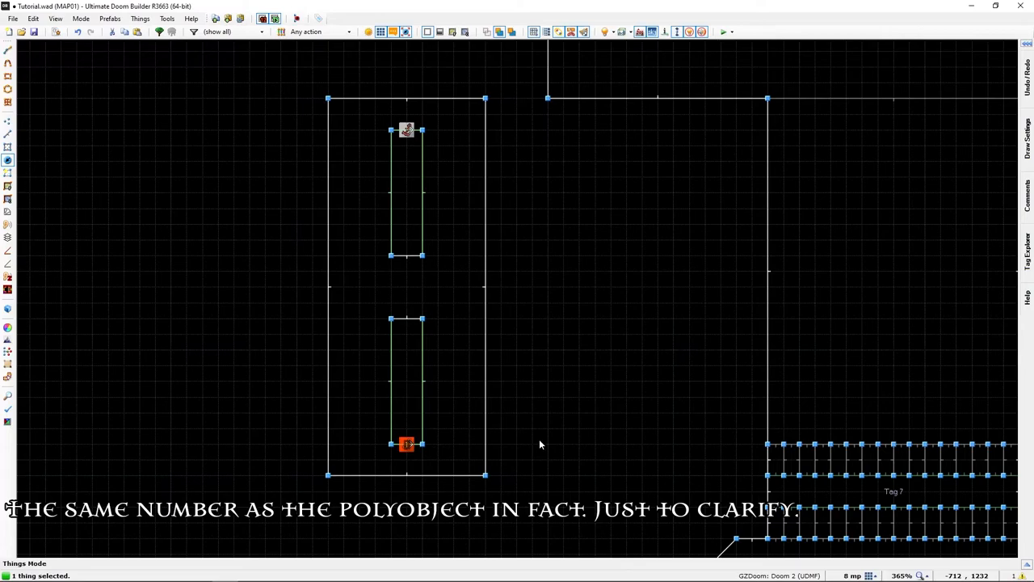
Zoom in and drag the anchor to the bottom edge between the striped door columns
scroll(down, 3)
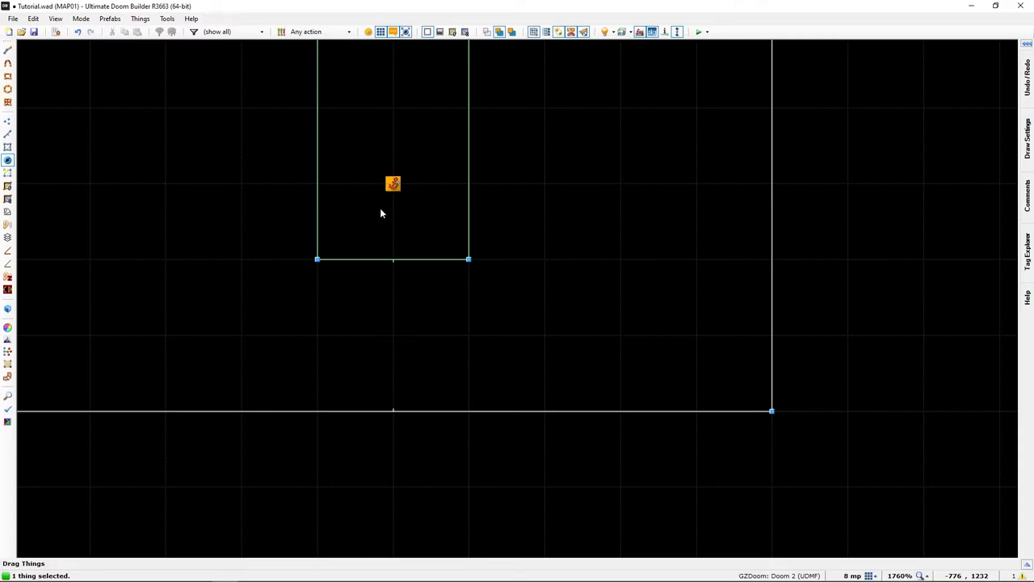
drag(392, 183, 393, 259)
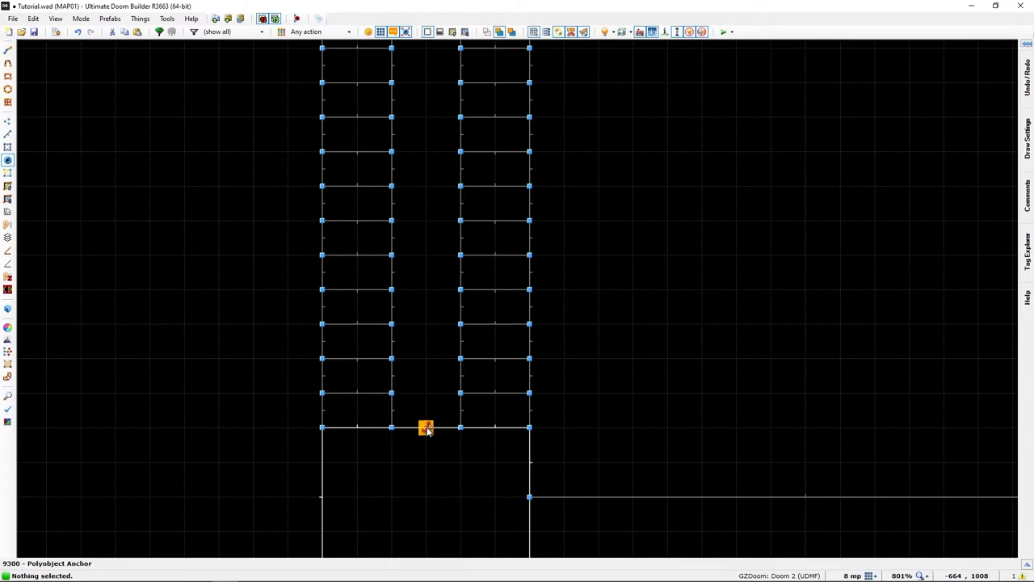
Make the anchor a Polyobject Start Spot (angle 1) and add a second Start Spot (angle 2) at the top
double_click(426, 427)
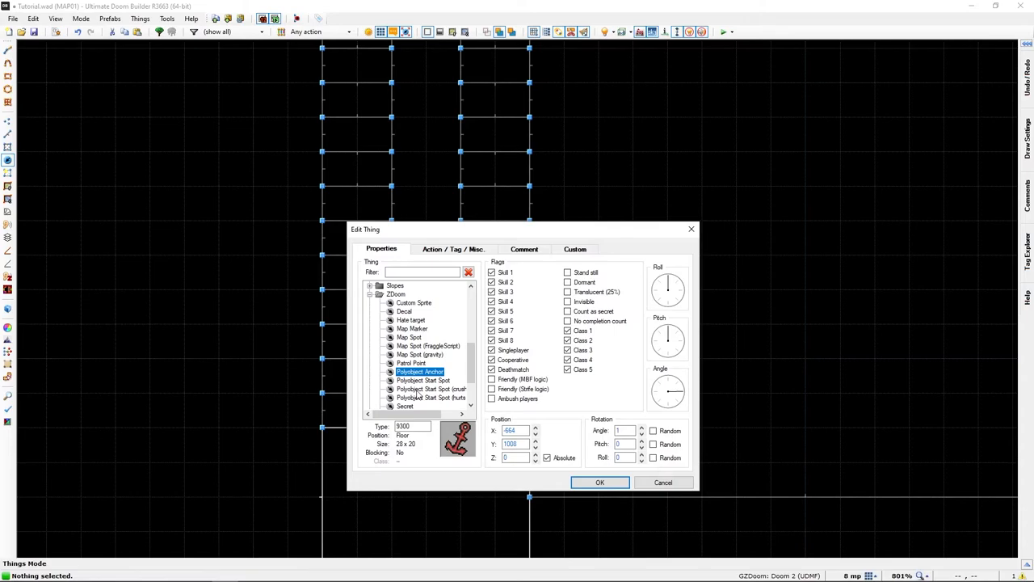
click(423, 380)
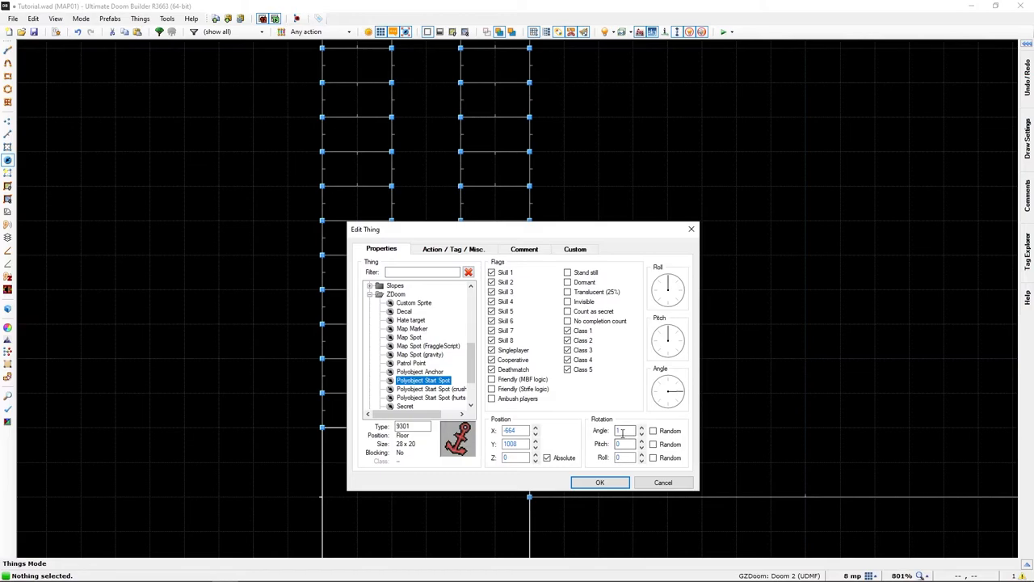
click(599, 481)
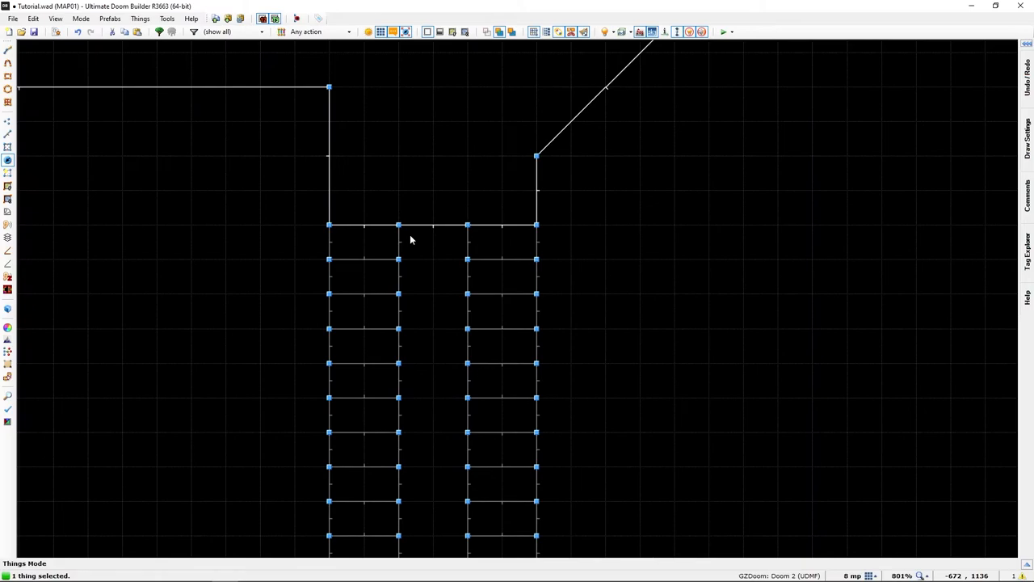
double_click(411, 238)
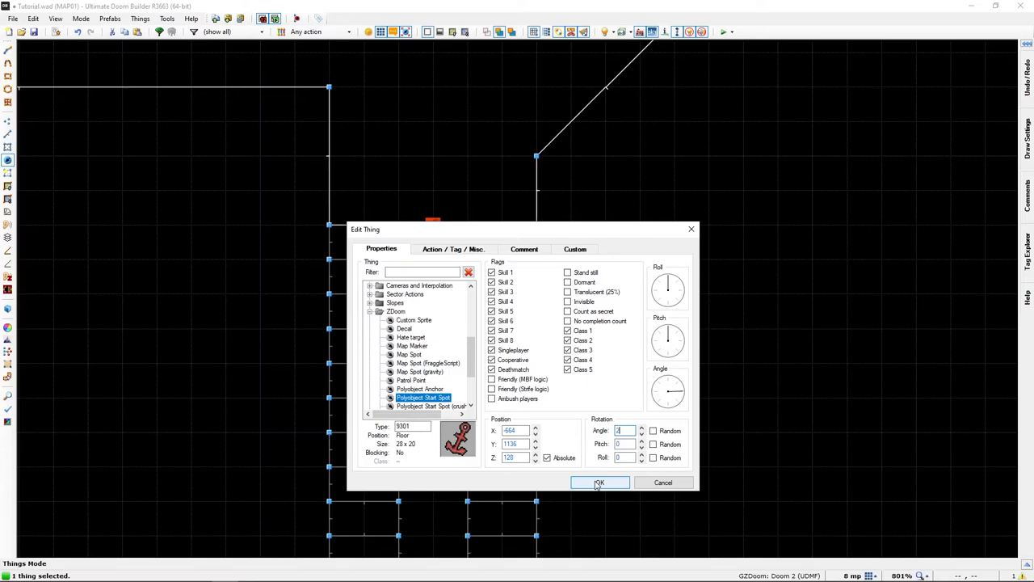
click(600, 483)
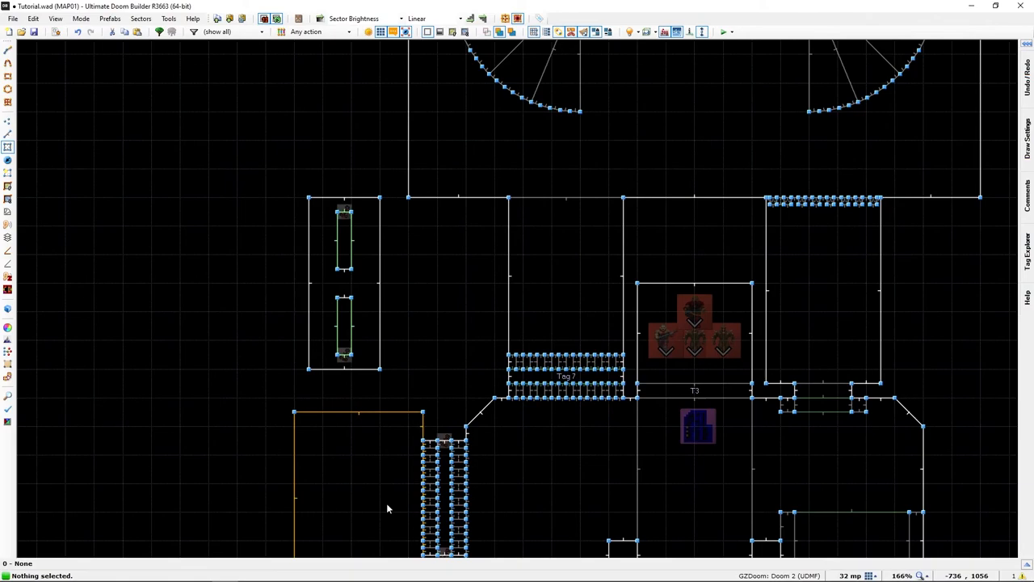
Zoom out over MAP01 to view the finished polyobject door area in Sectors mode
scroll(down, 3)
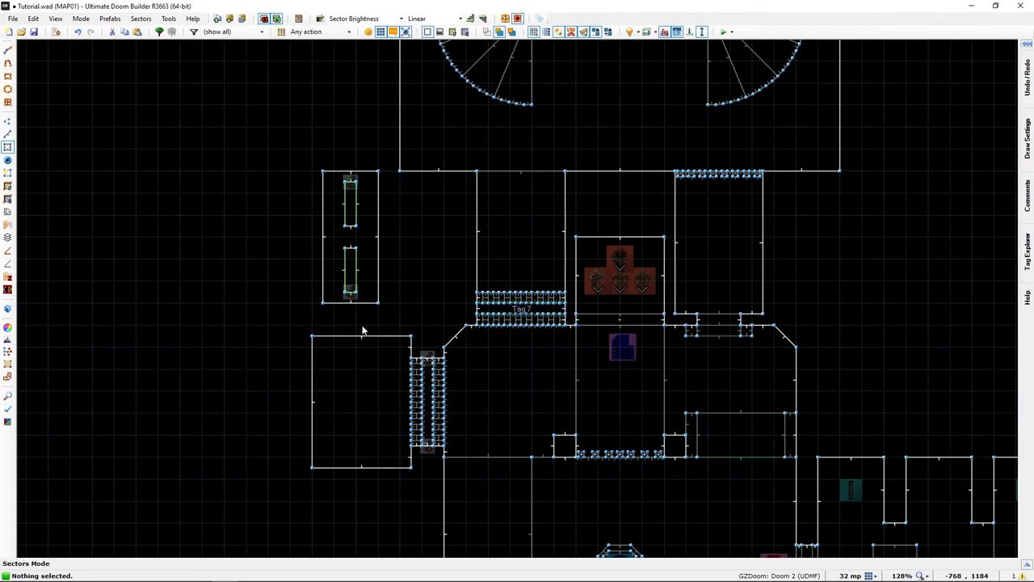
mouse_move(451, 31)
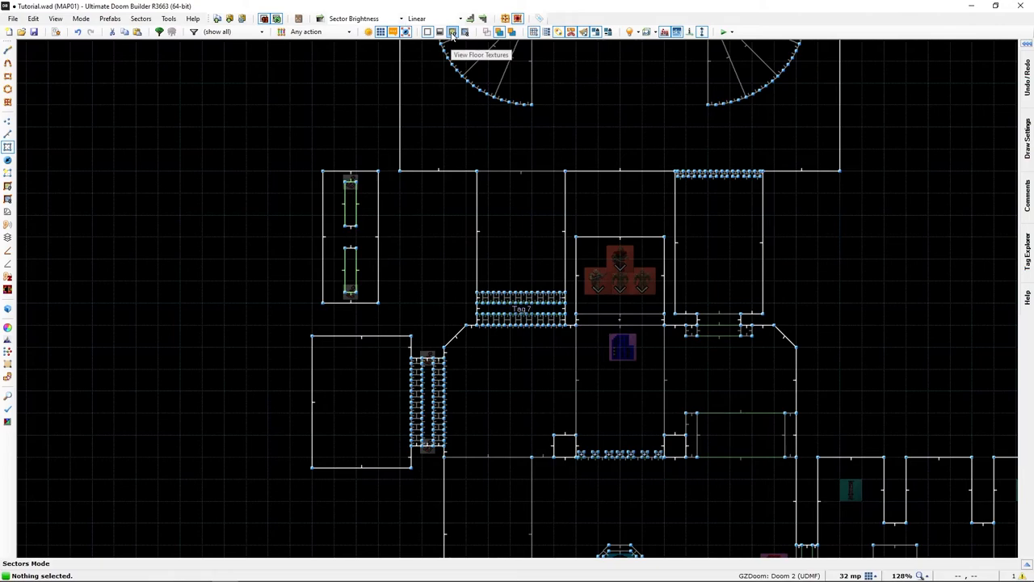